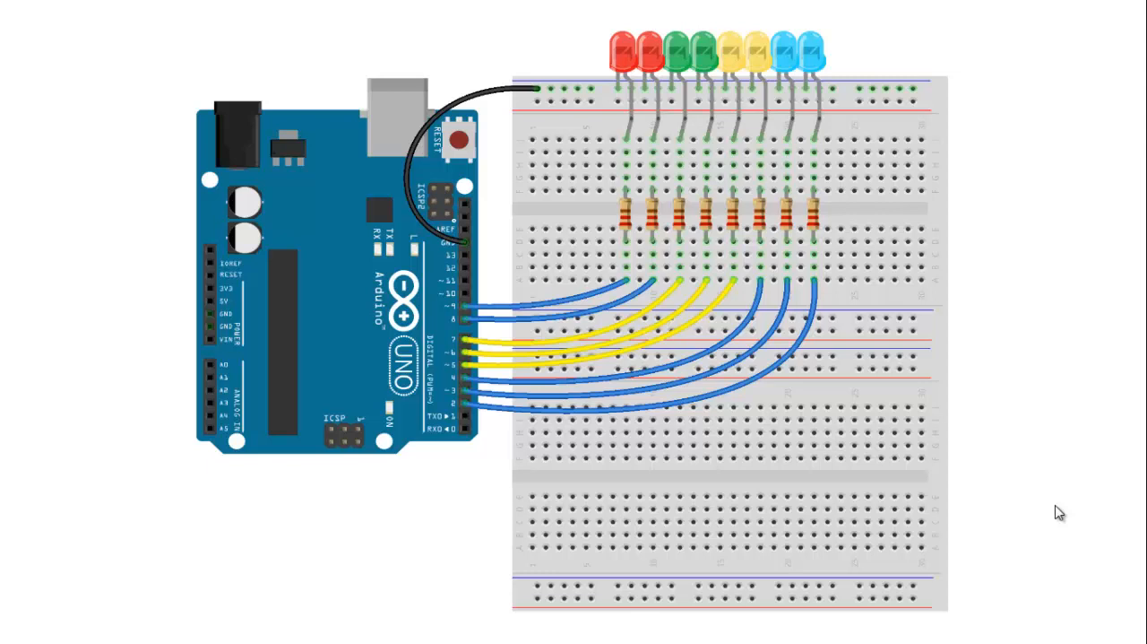
mouse_move(1025, 423)
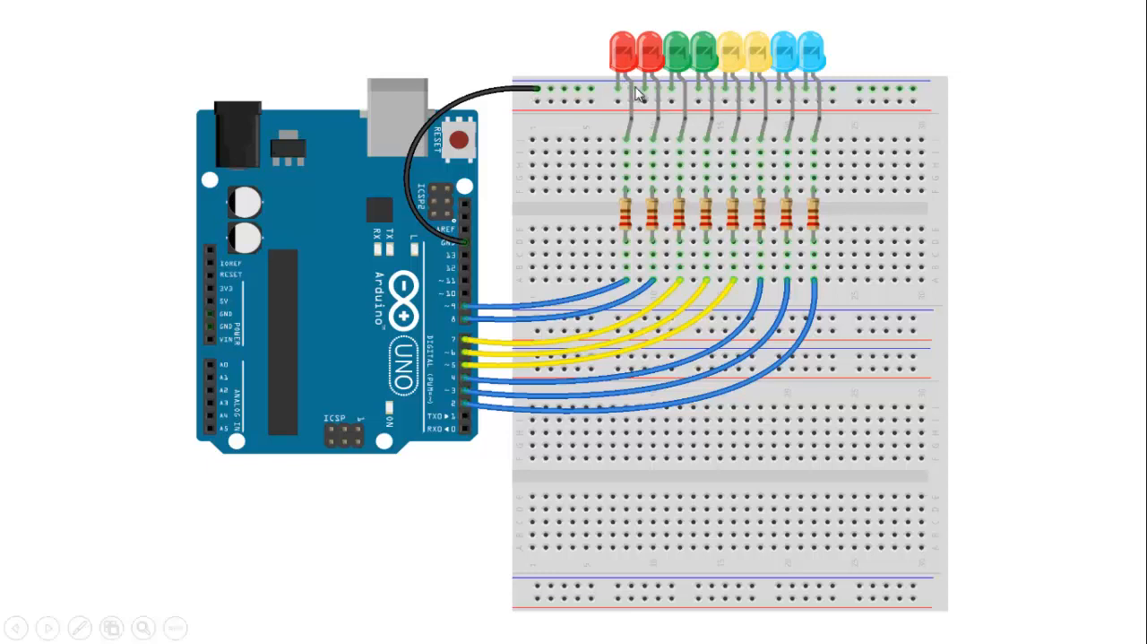
mouse_move(690, 81)
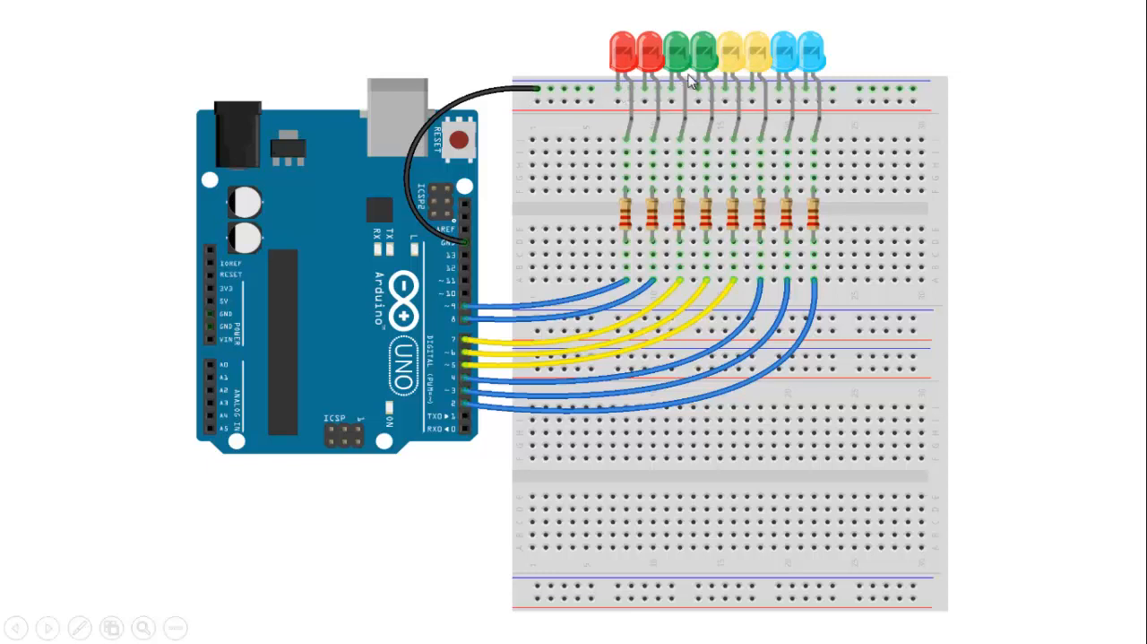
mouse_move(700, 233)
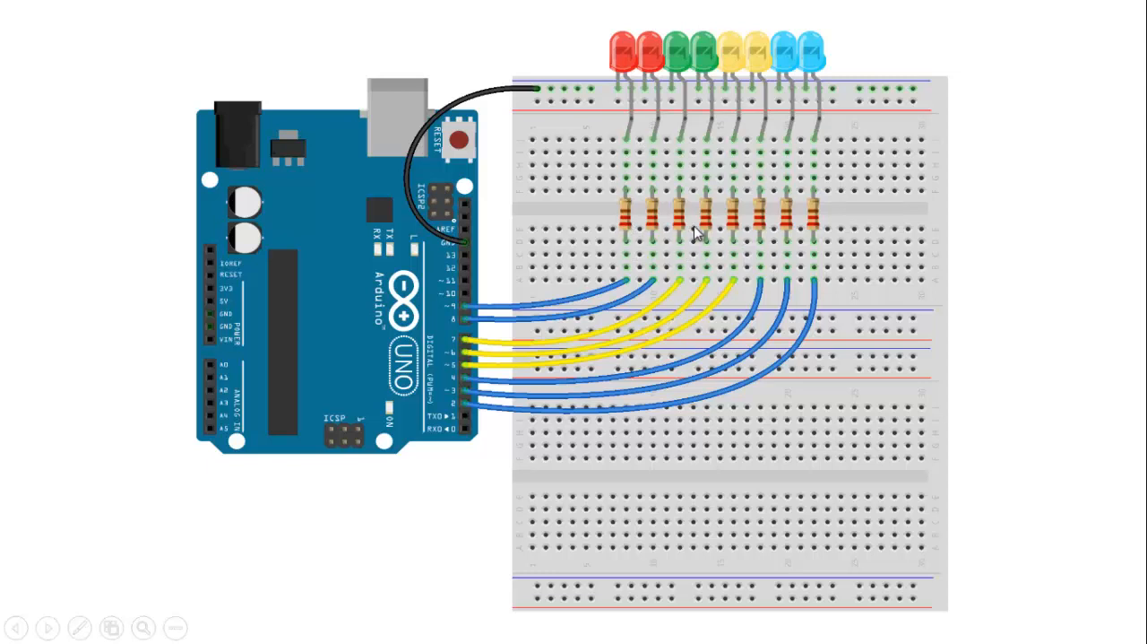
mouse_move(721, 265)
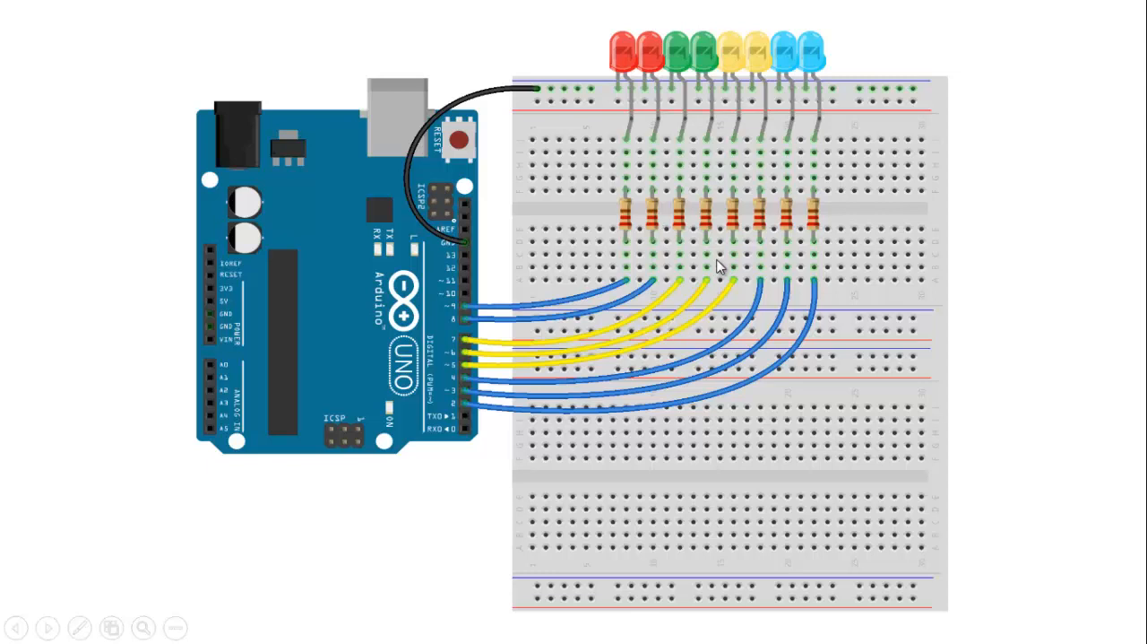
mouse_move(475, 344)
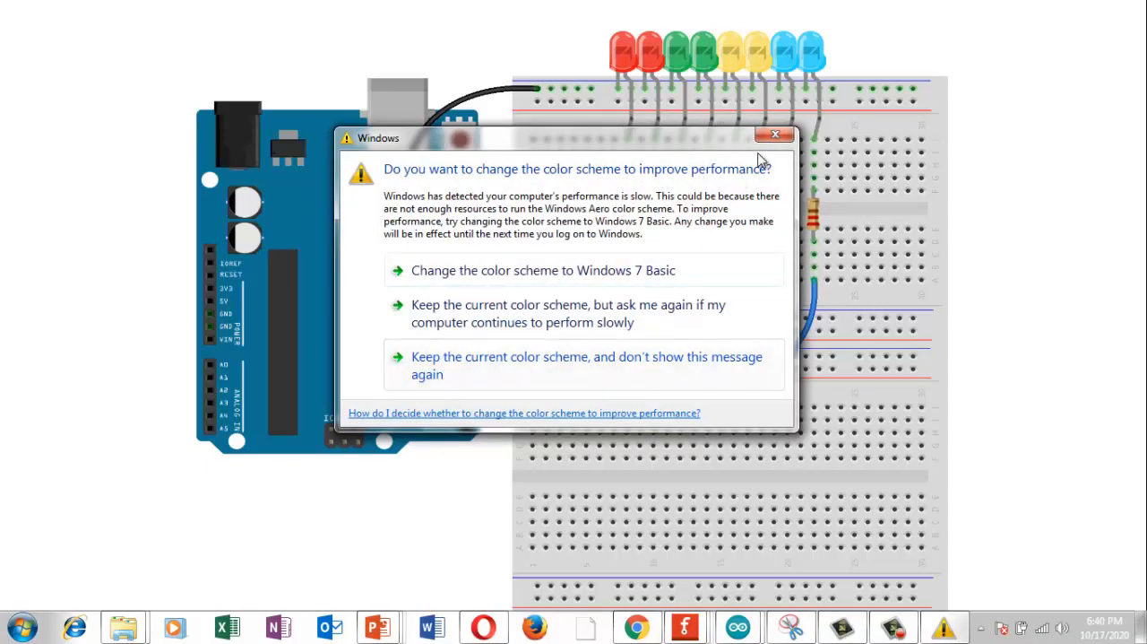
Step: Dismiss the Windows colour scheme performance warning to reveal the breadboard sketch
left_click(775, 134)
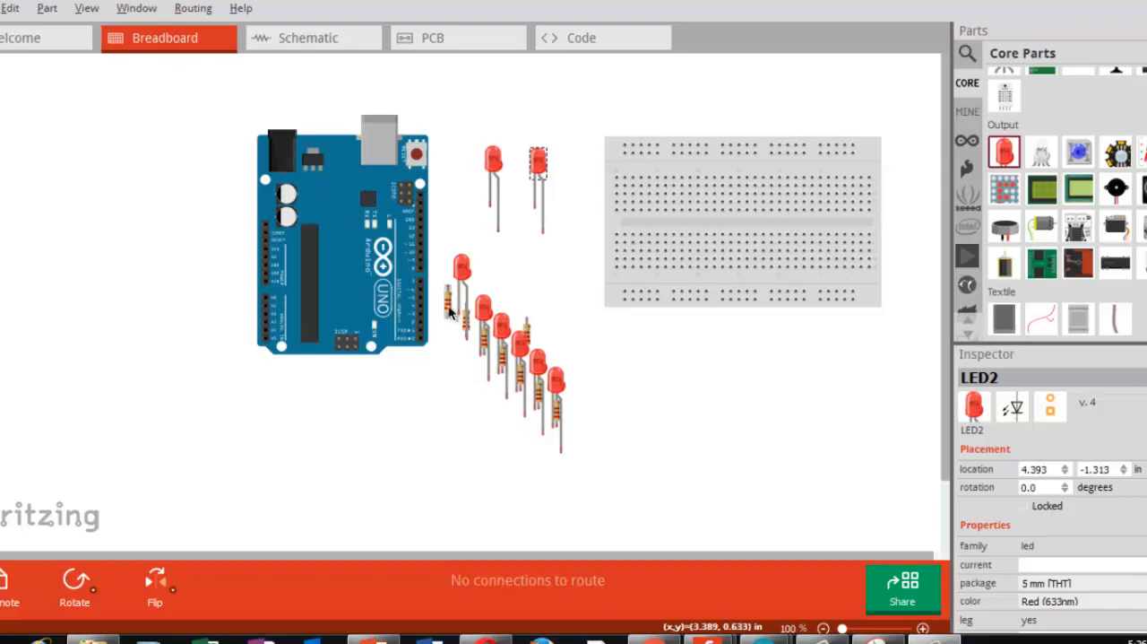
mouse_move(511, 190)
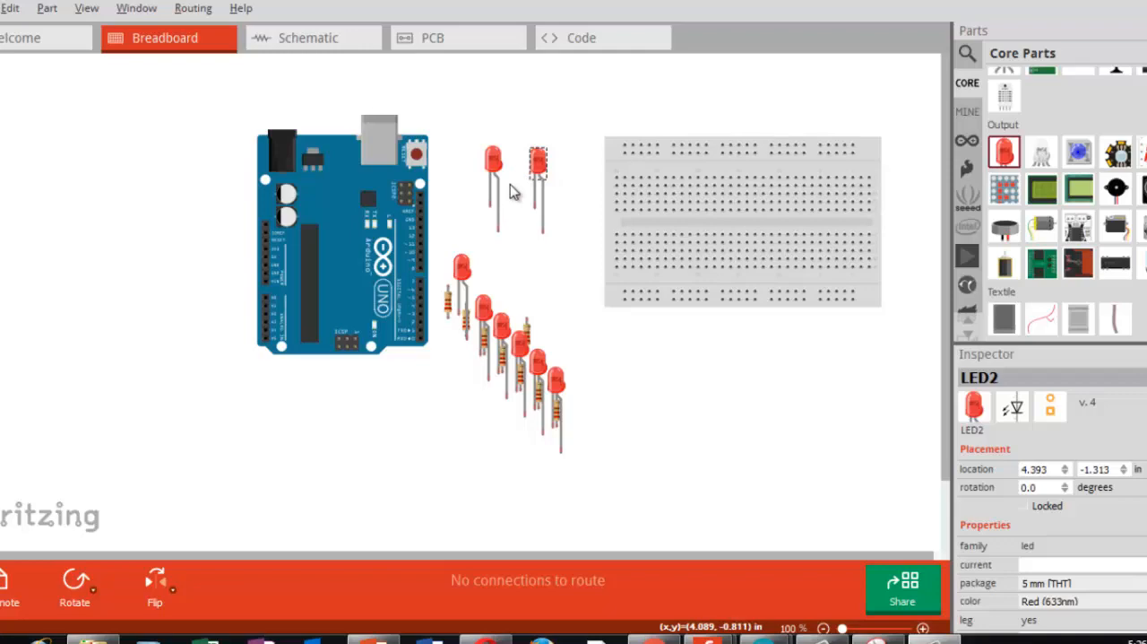
mouse_move(529, 191)
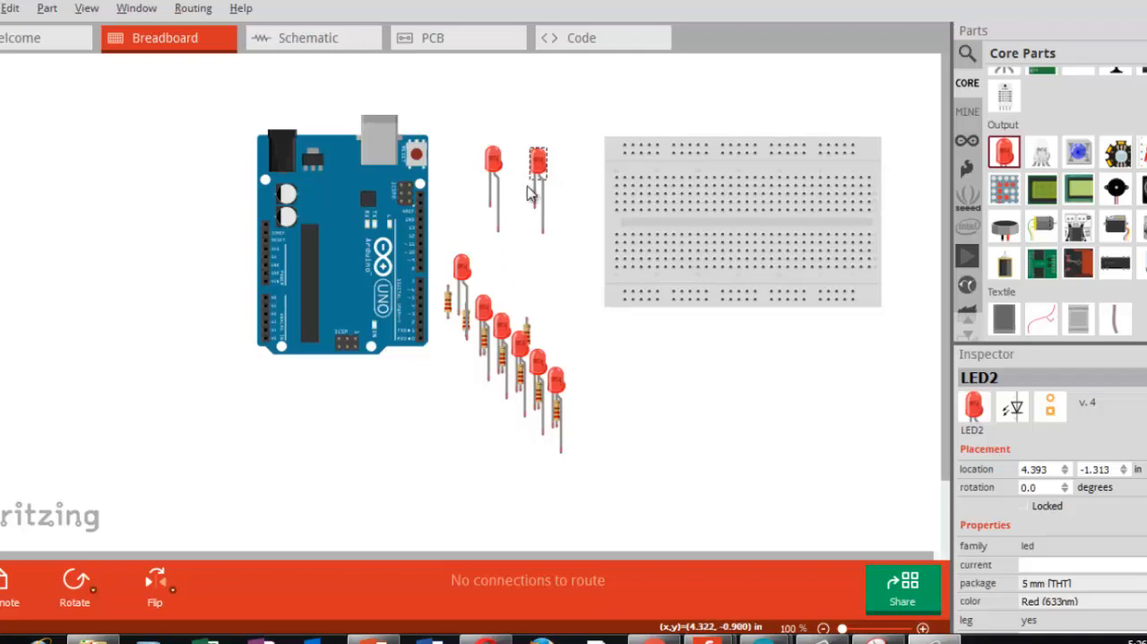
mouse_move(505, 190)
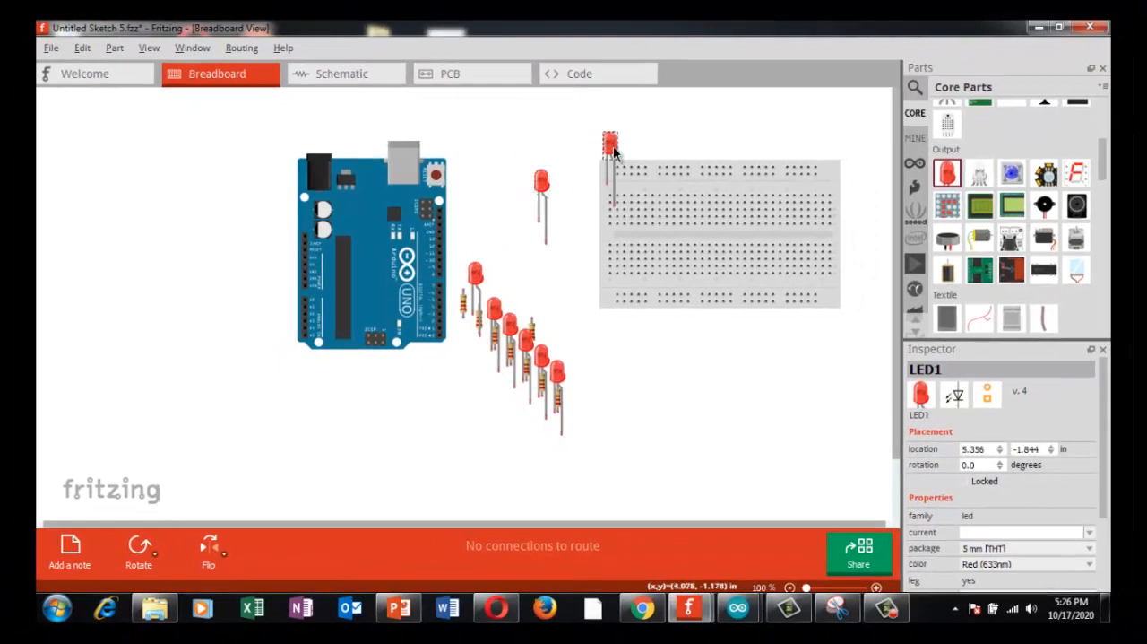
Step: Place the red LEDs side by side along the breadboard's top rows
left_click_drag(610, 143, 622, 133)
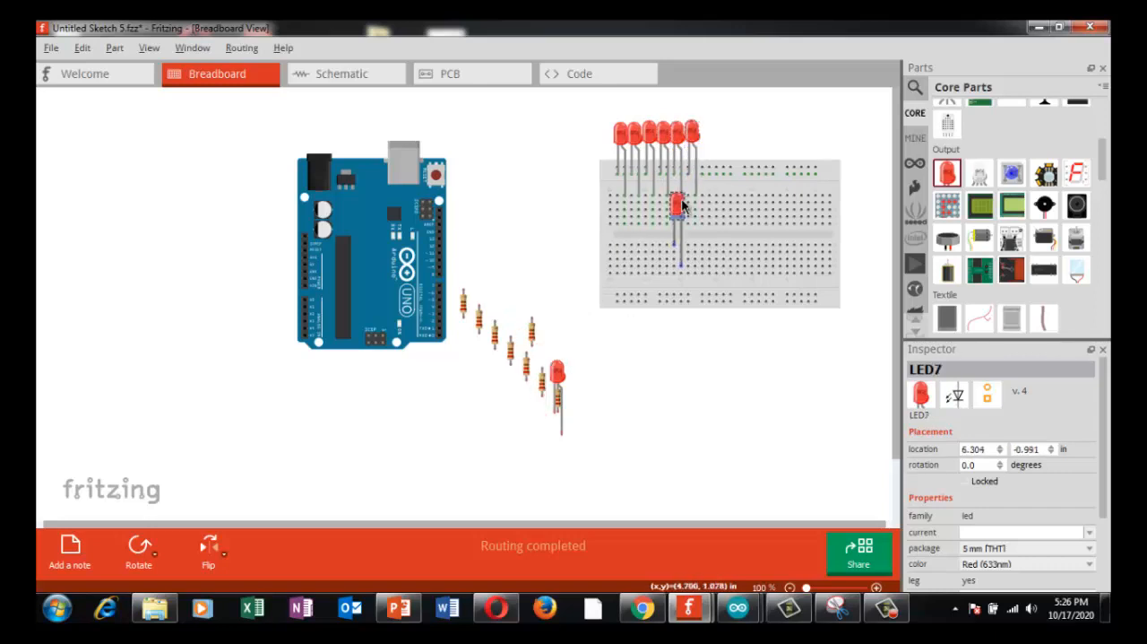
left_click_drag(680, 201, 708, 134)
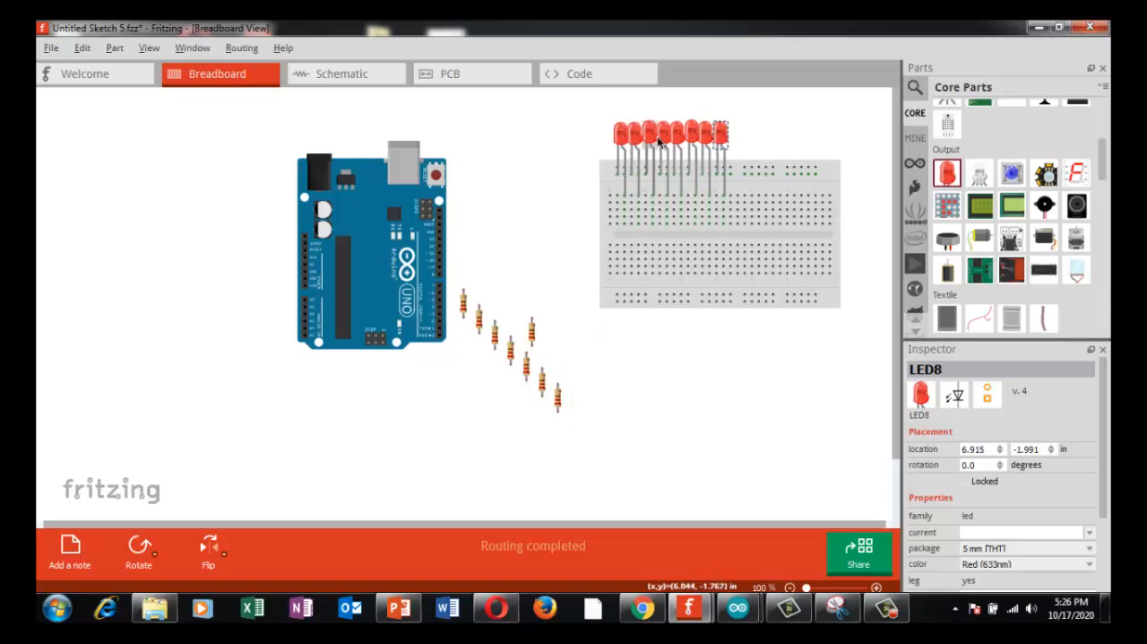
mouse_move(720, 136)
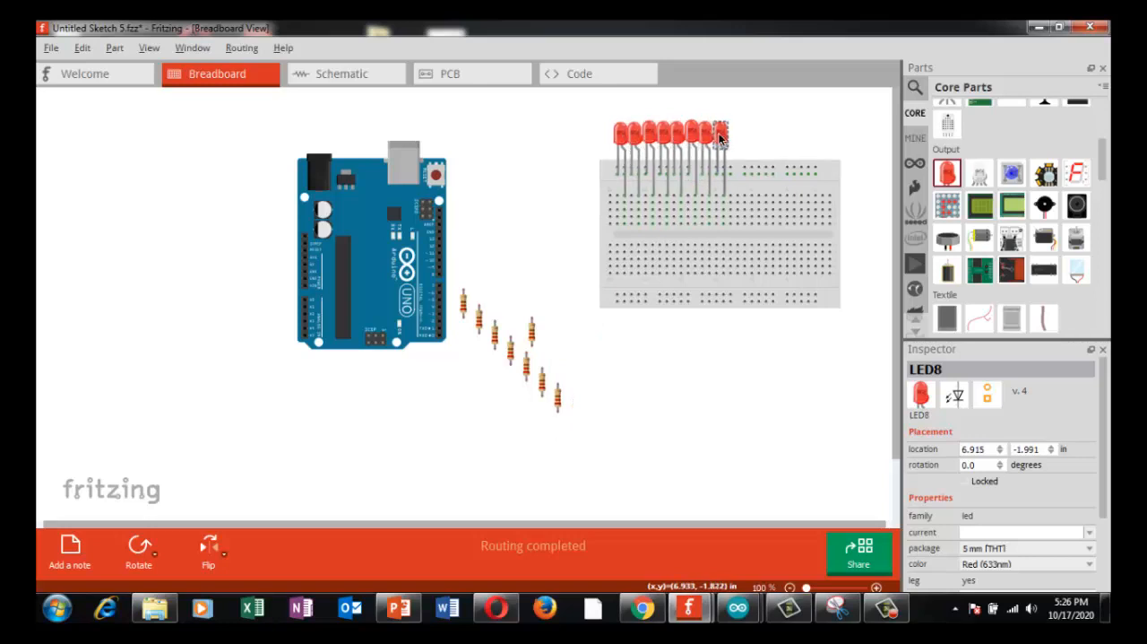
mouse_move(721, 136)
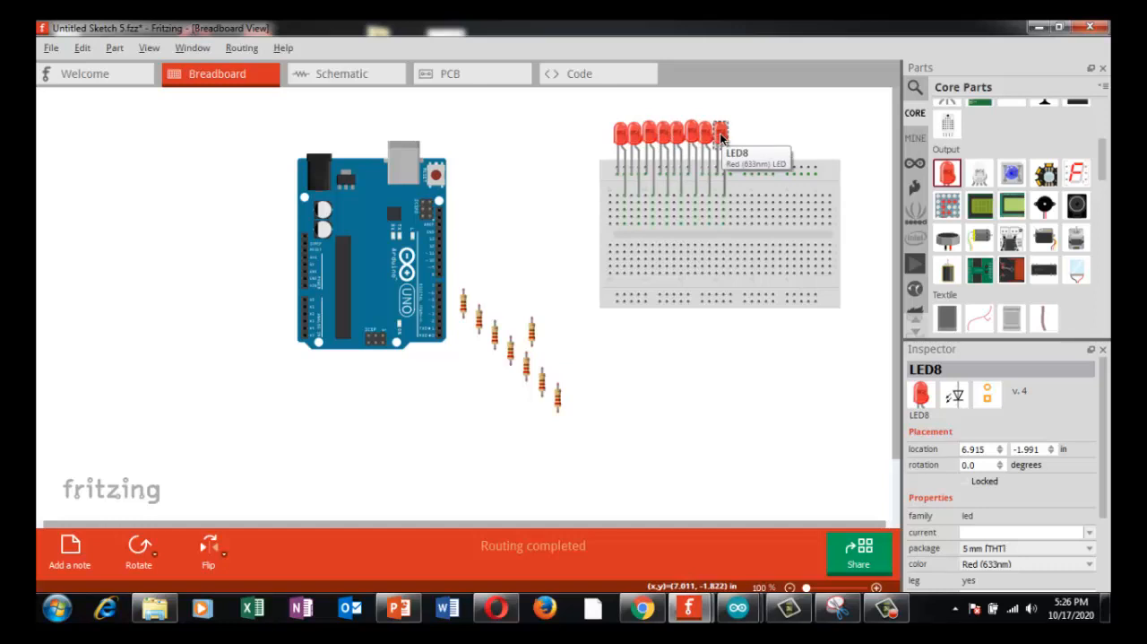
mouse_move(666, 147)
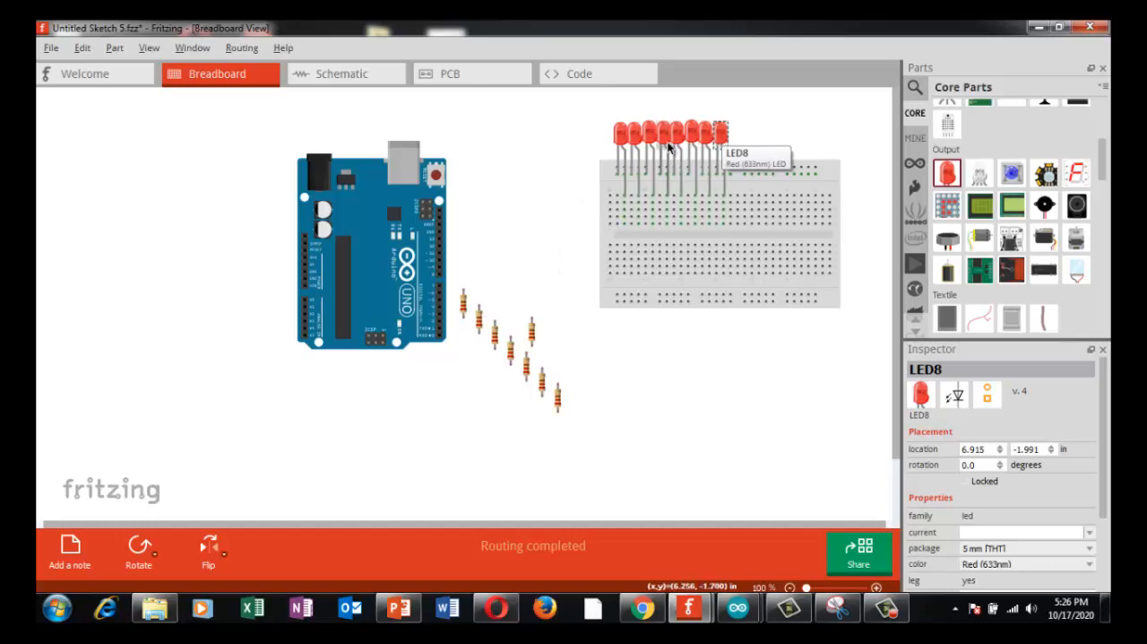
mouse_move(678, 170)
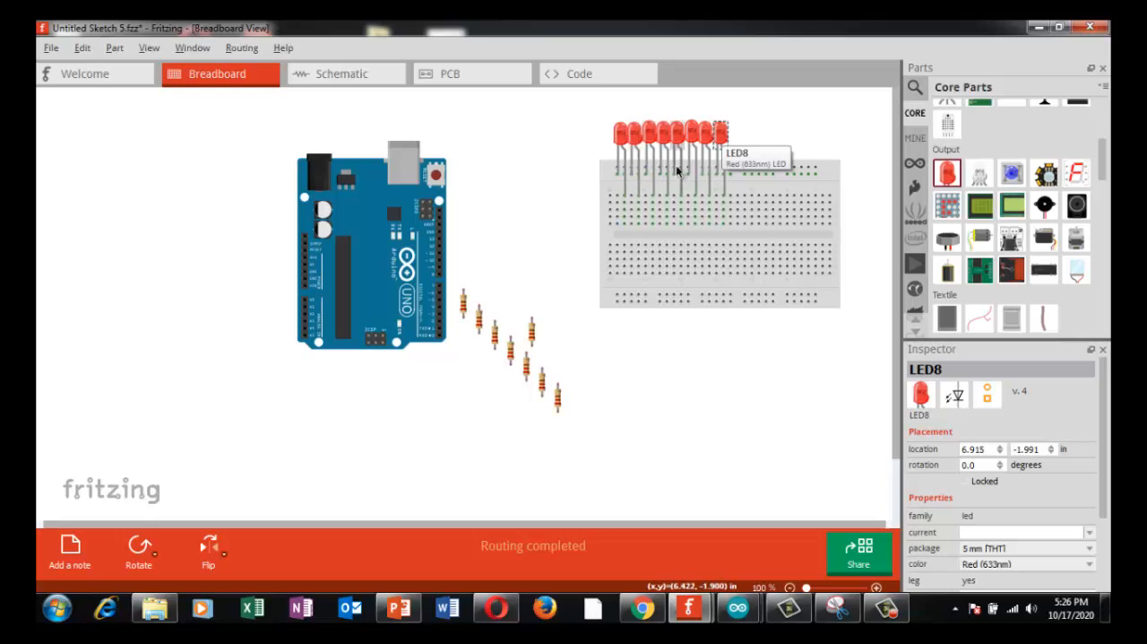
mouse_move(594, 223)
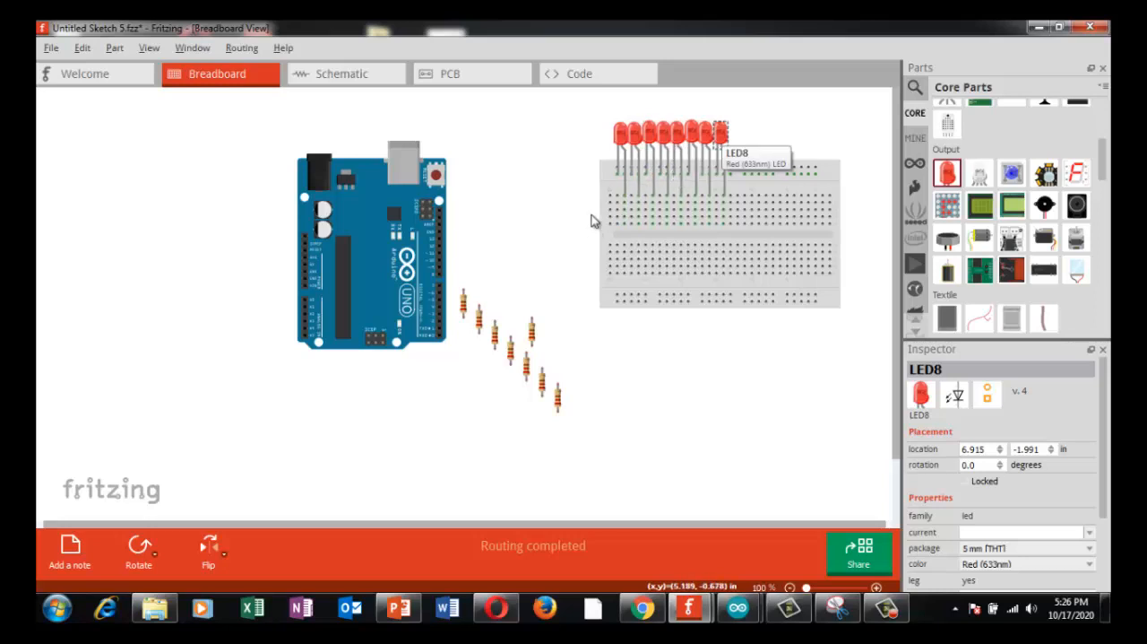
mouse_move(578, 316)
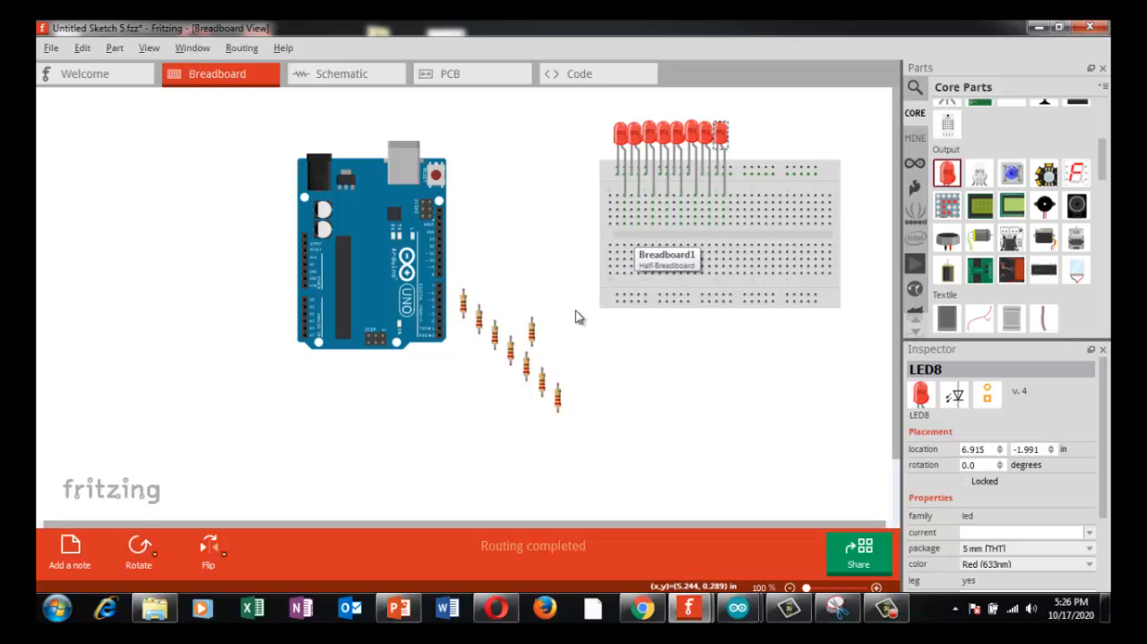
mouse_move(534, 327)
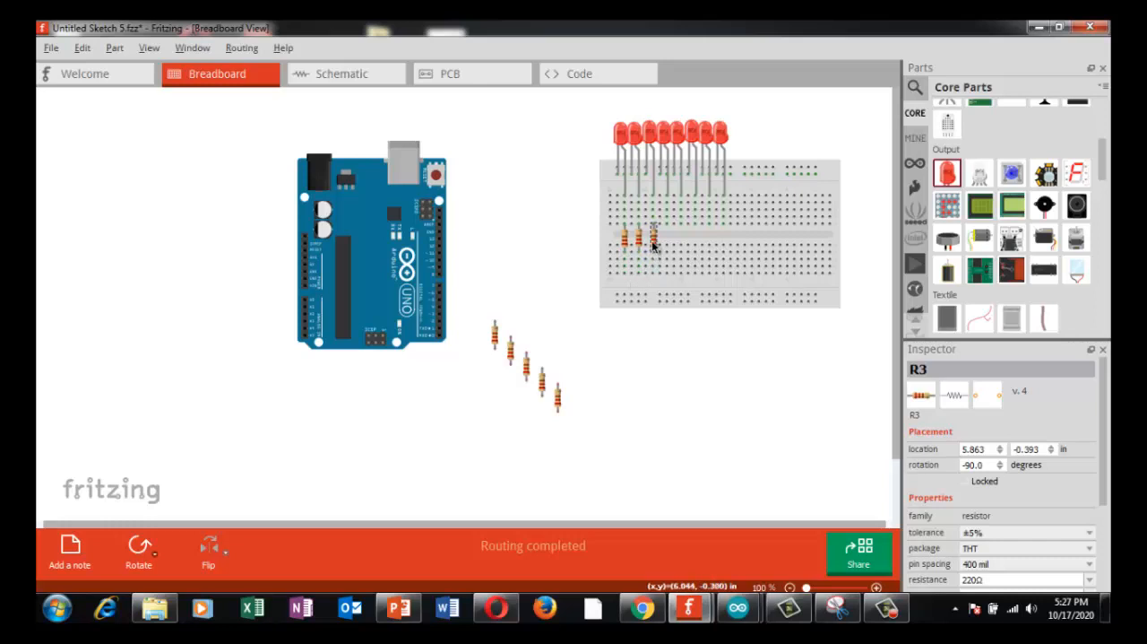
mouse_move(498, 350)
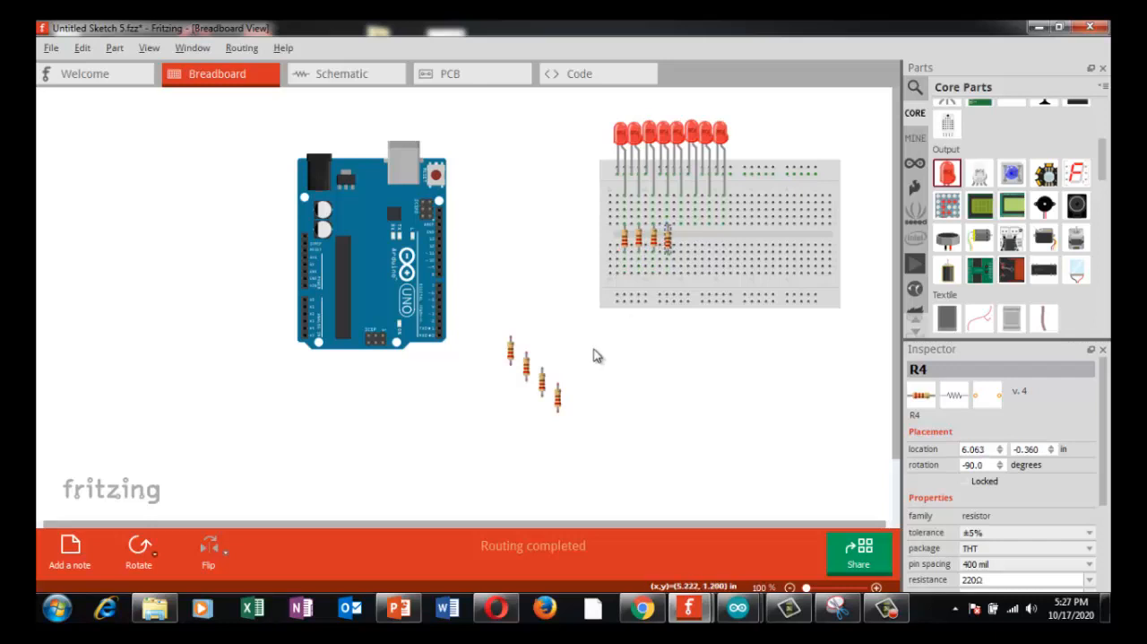
Step: Seat a 220Ω resistor on the breadboard beneath each LED in the row
left_click(542, 382)
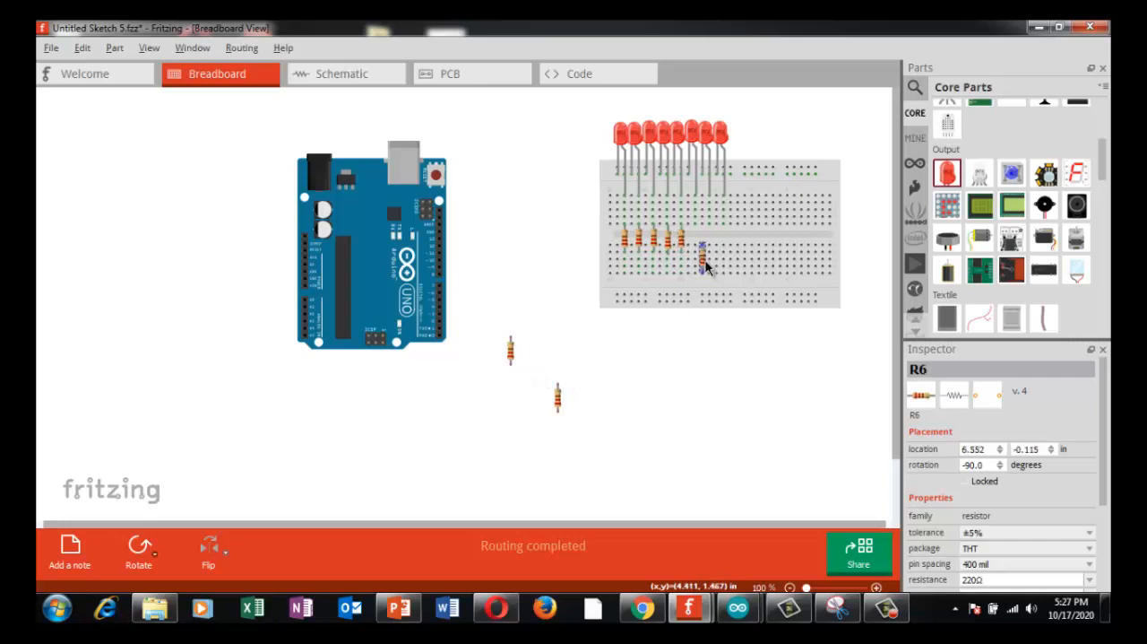
left_click_drag(703, 260, 697, 236)
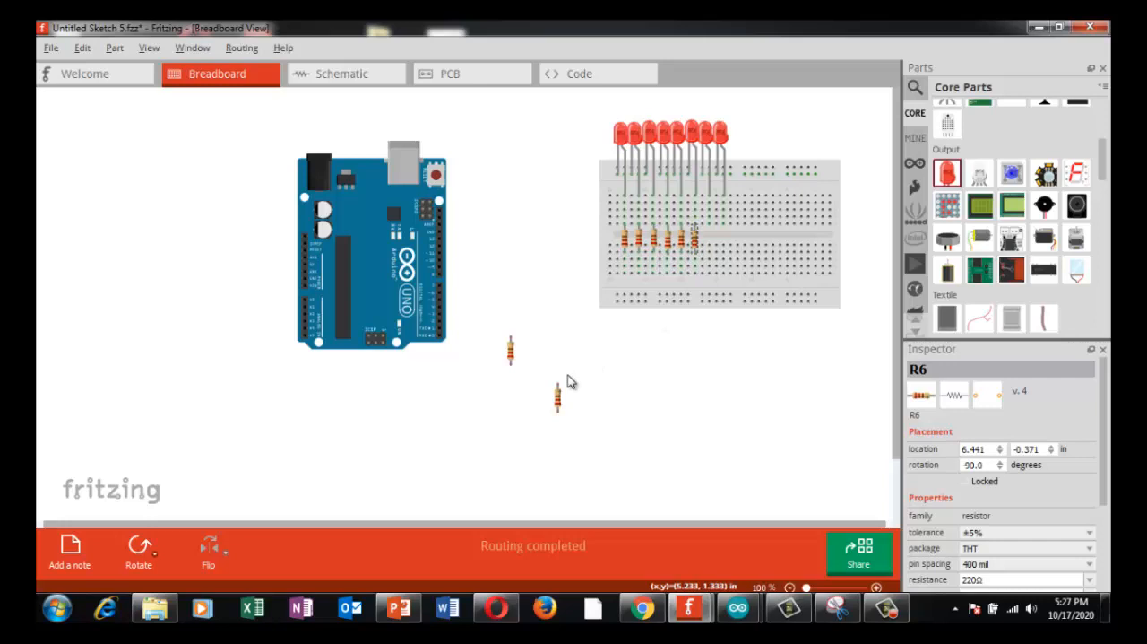
left_click_drag(556, 398, 708, 242)
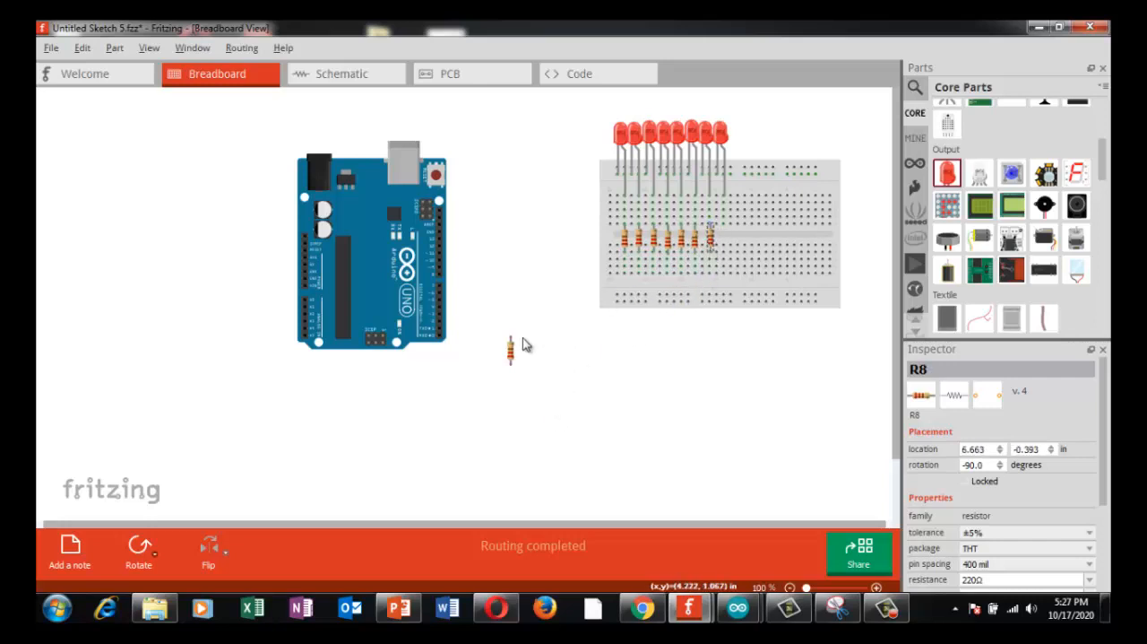
left_click(724, 242)
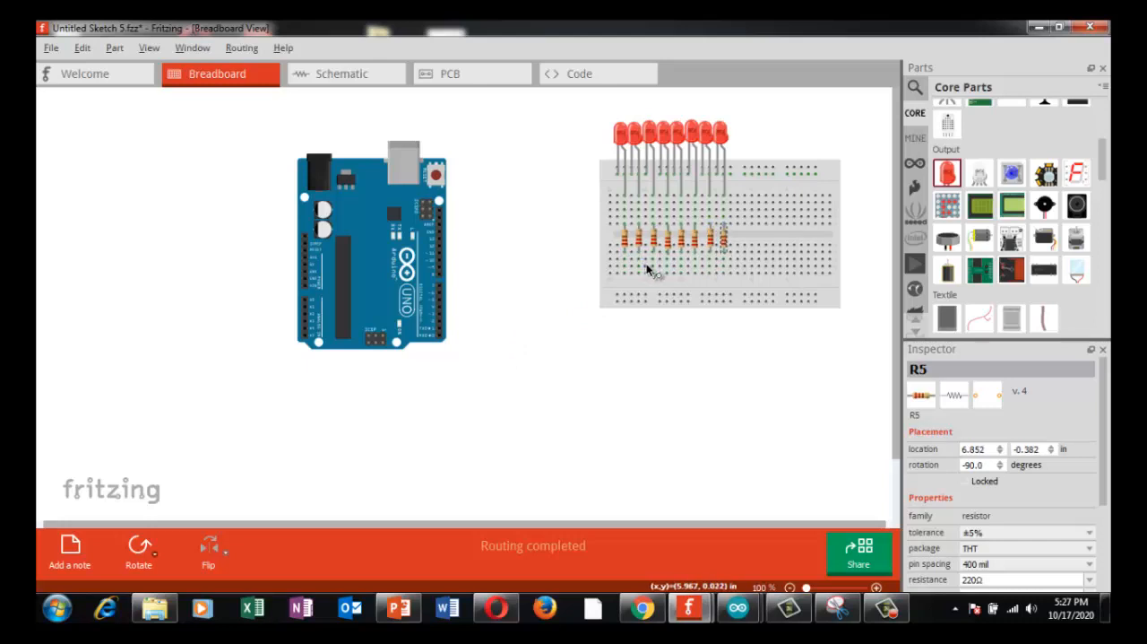
mouse_move(634, 334)
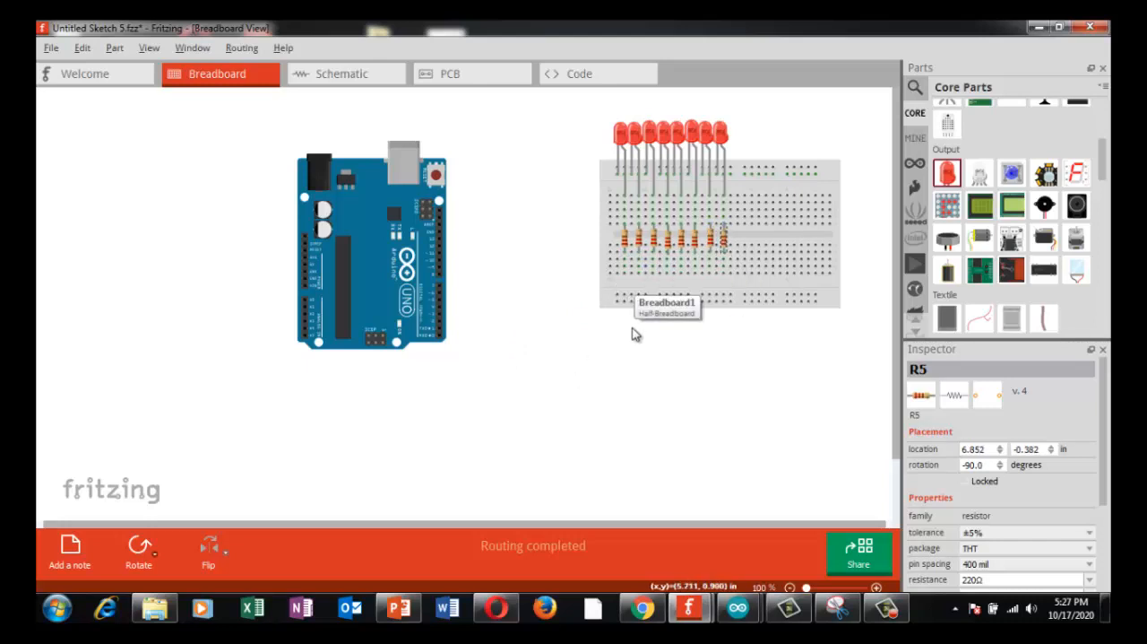
mouse_move(613, 303)
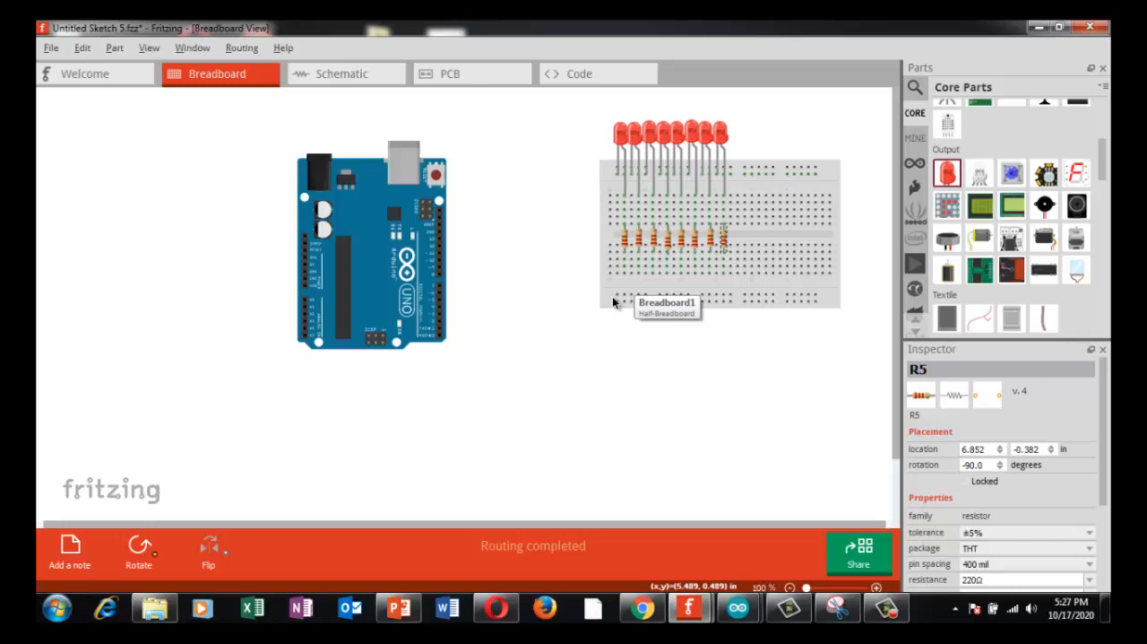
mouse_move(606, 278)
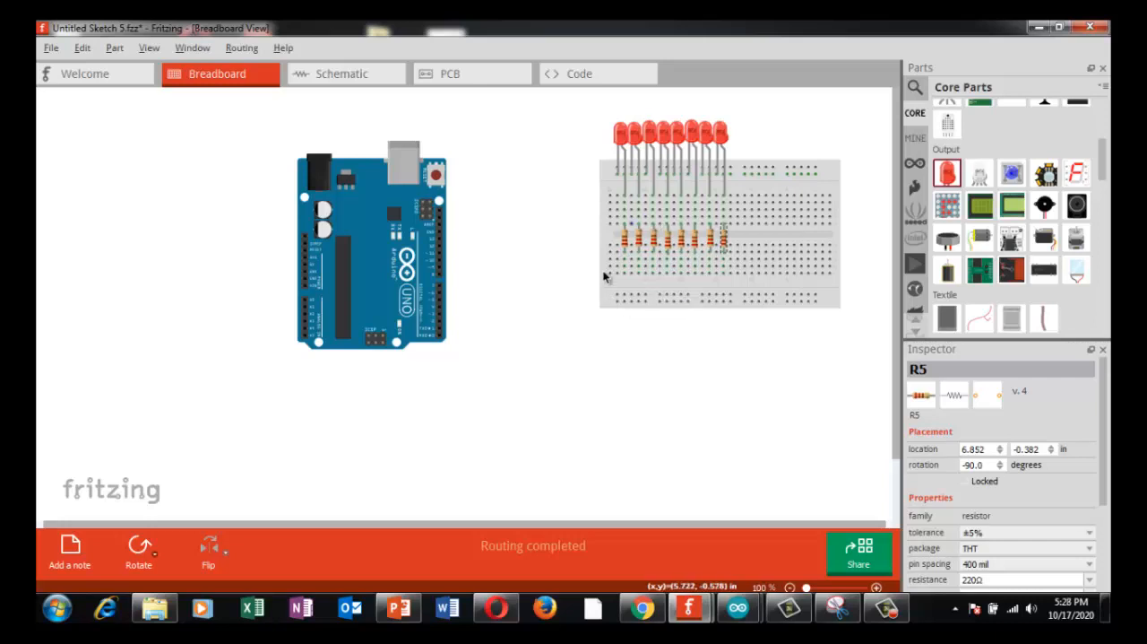
mouse_move(610, 251)
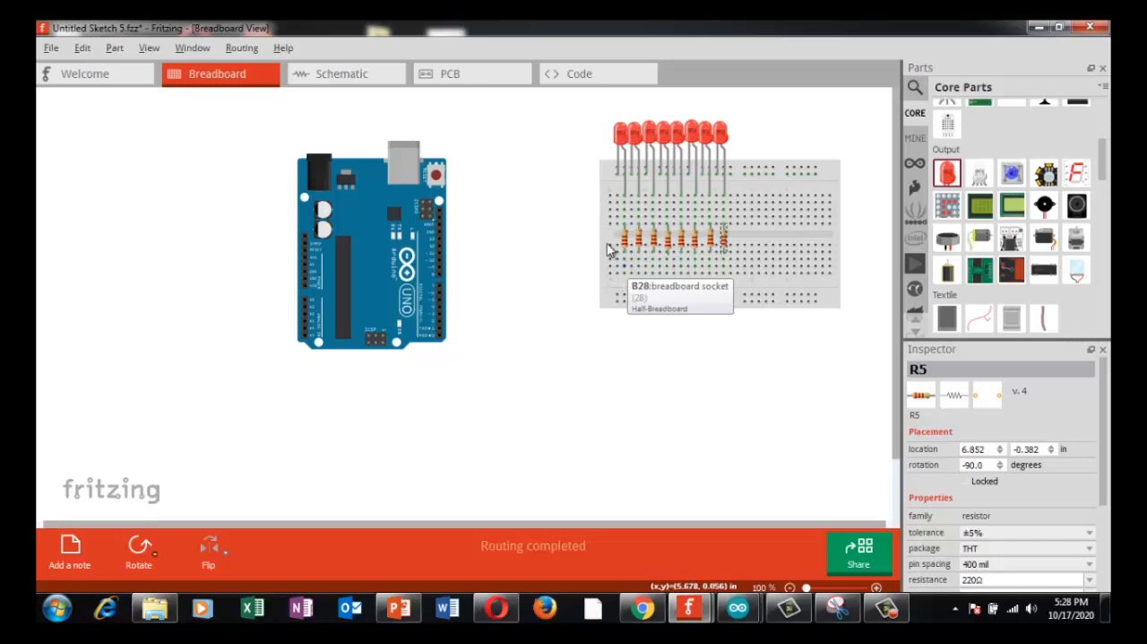
mouse_move(441, 272)
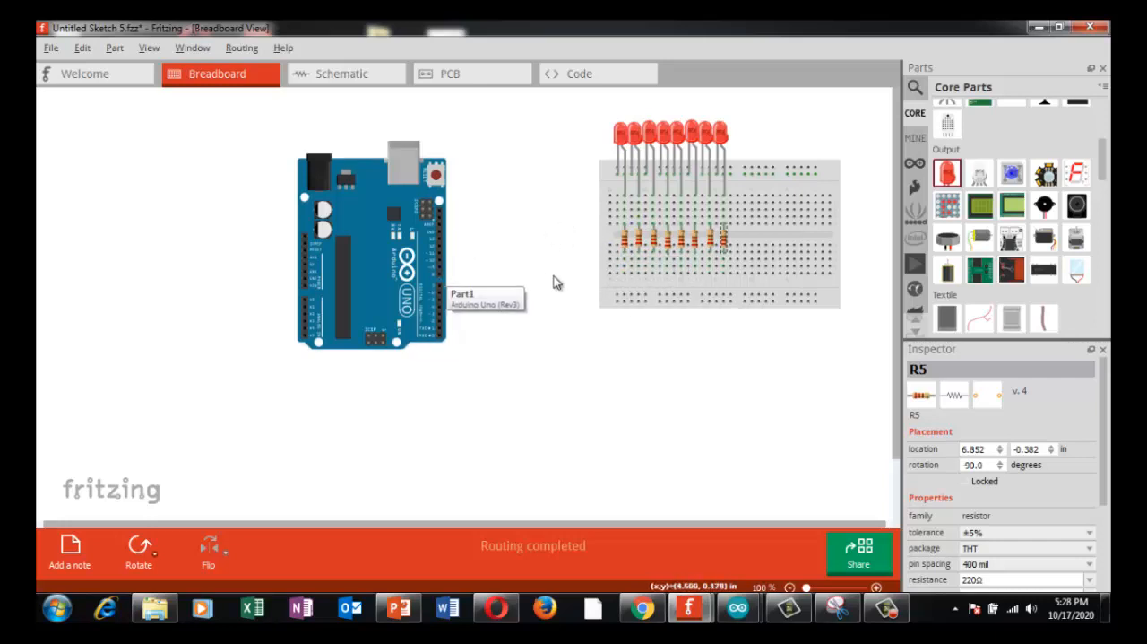
mouse_move(606, 280)
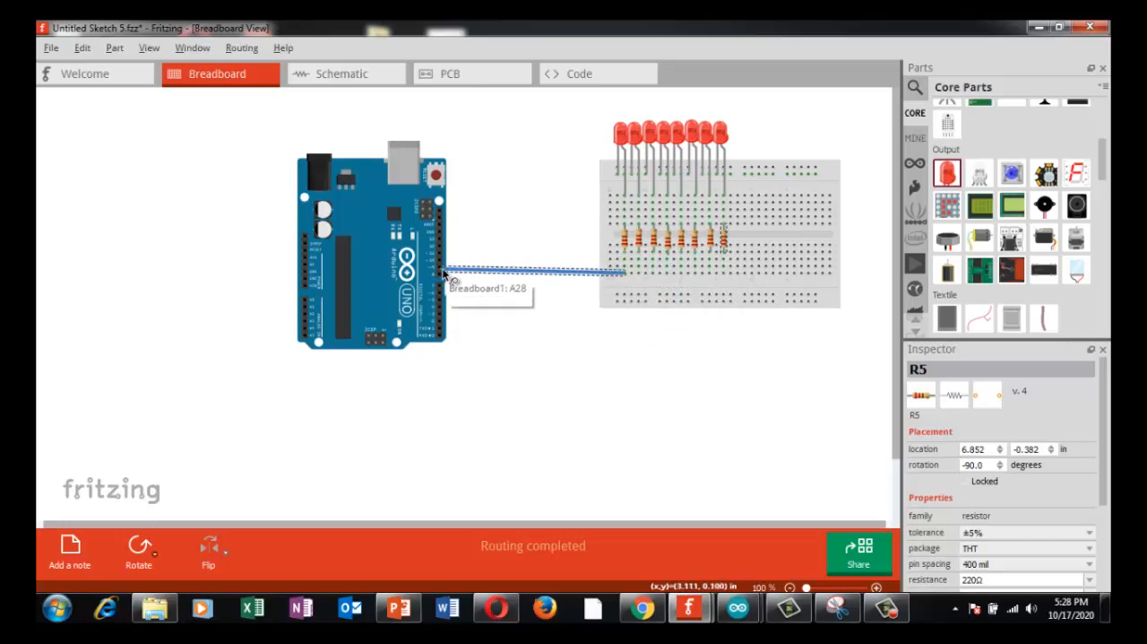
mouse_move(610, 279)
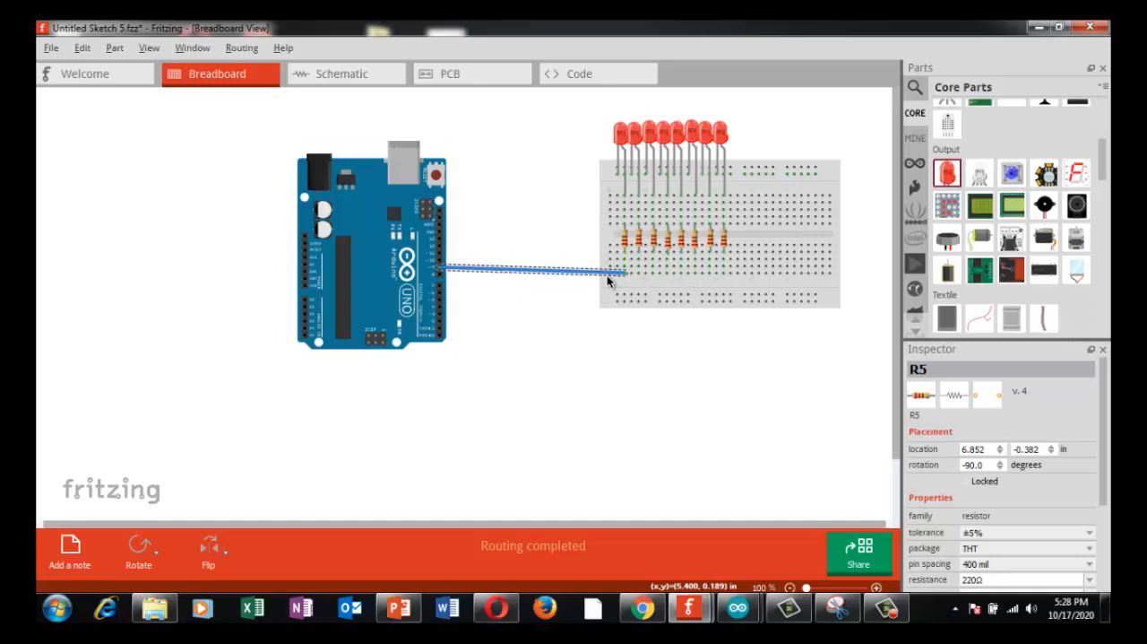
mouse_move(638, 269)
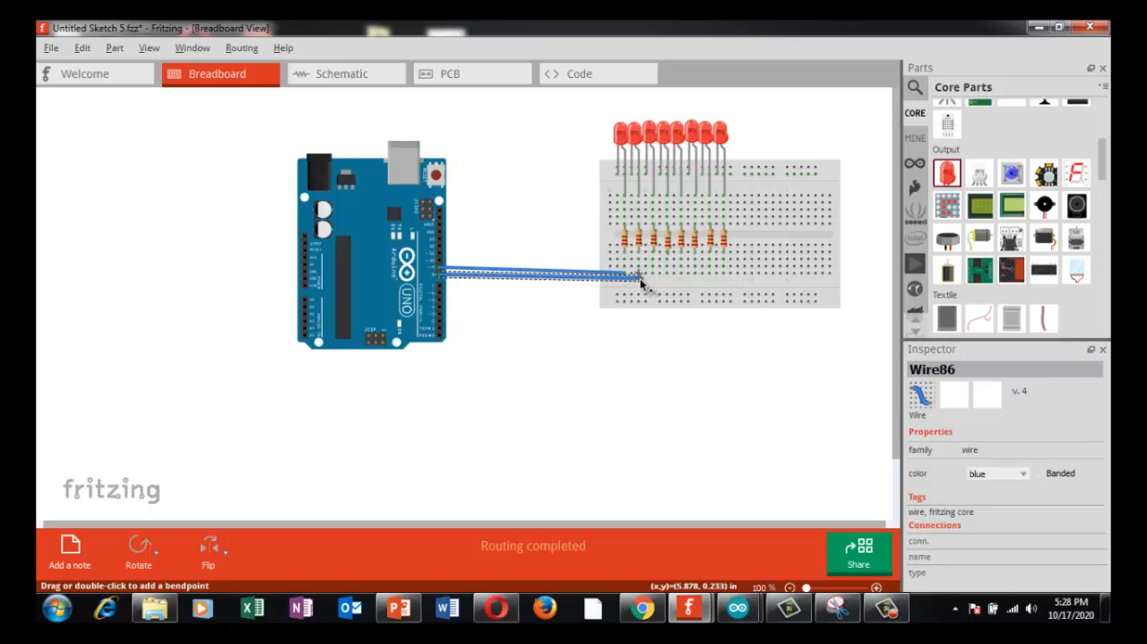
Step: Run wires from the Uno's digital pins to the remaining resistor columns, including the last LED
left_click_drag(631, 278, 498, 314)
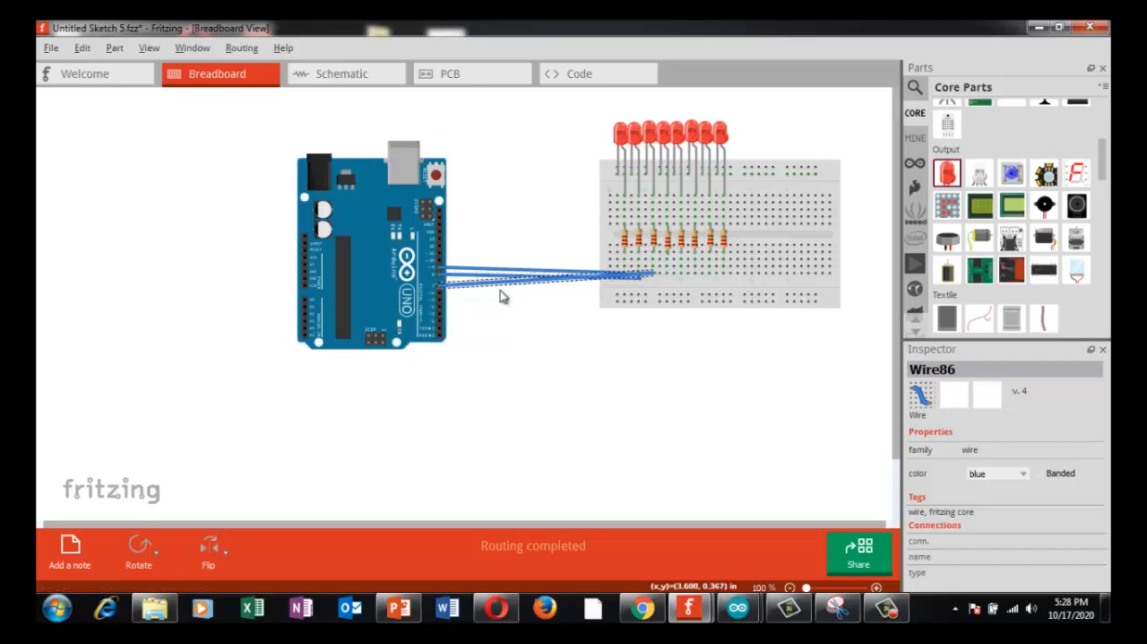
left_click(649, 283)
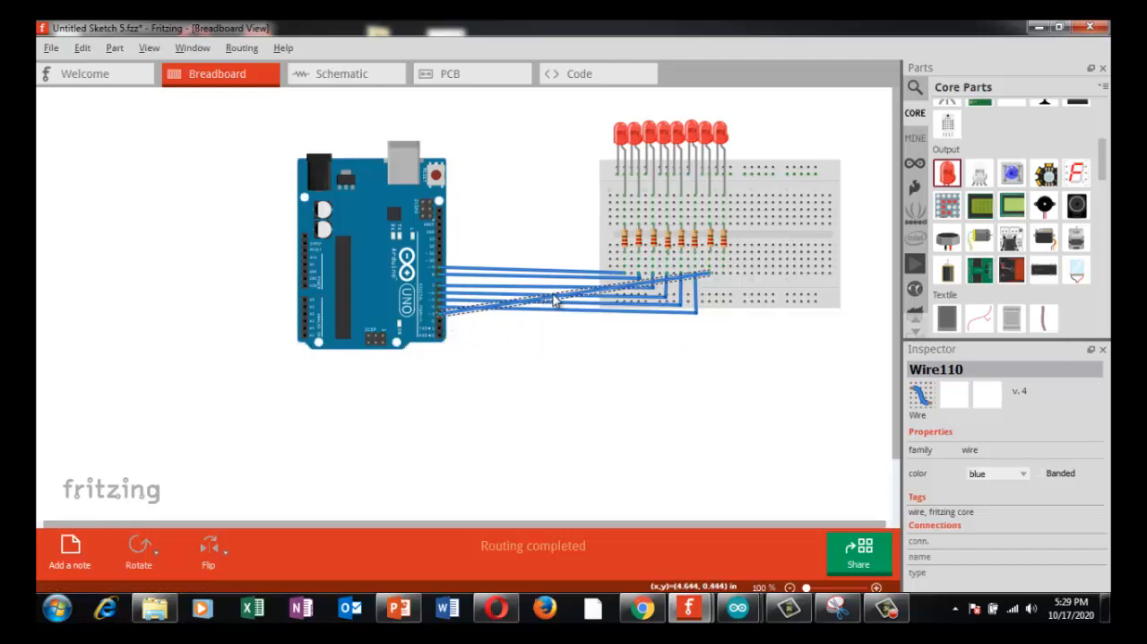
mouse_move(567, 302)
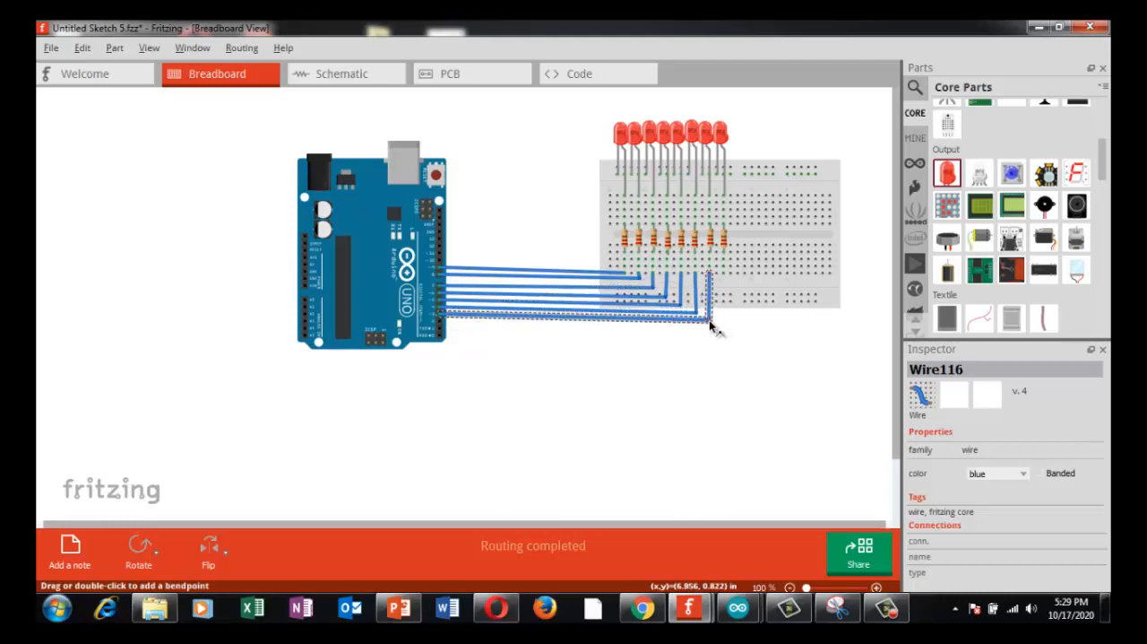
left_click_drag(713, 327, 434, 367)
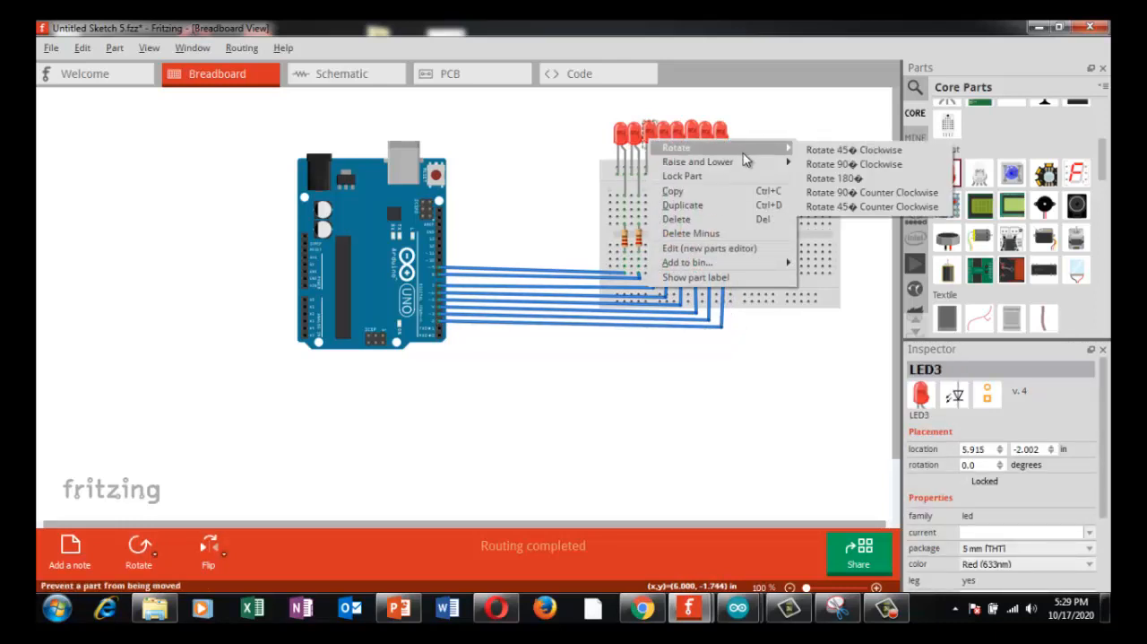
mouse_move(690, 233)
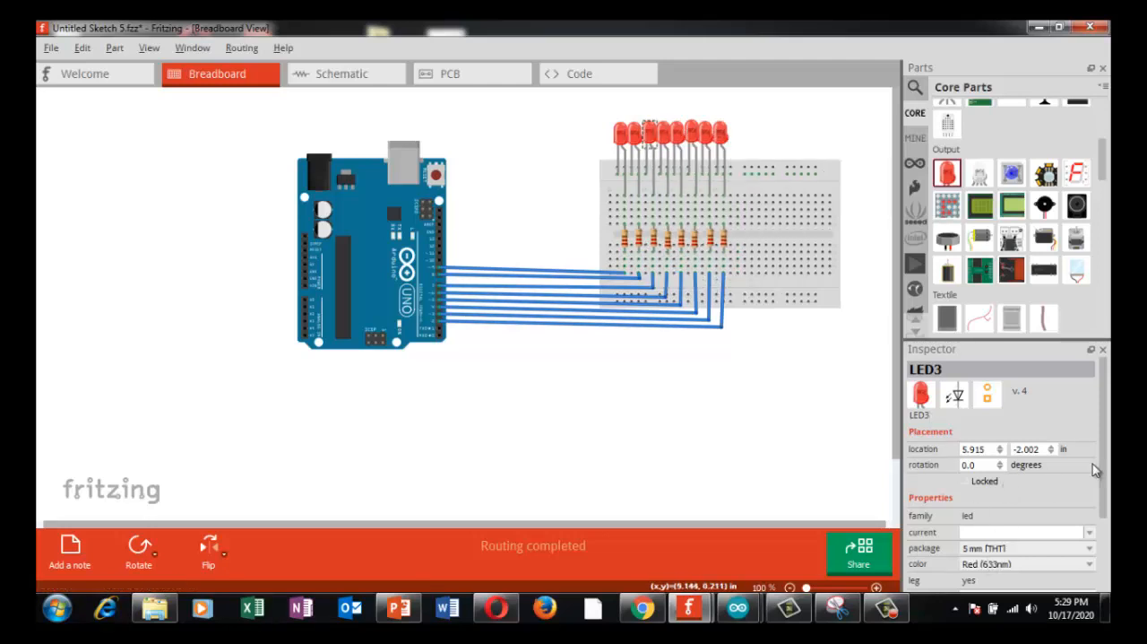
Step: Recolour the third LED green via the Inspector colour list and select the fourth LED
scroll("down", 3)
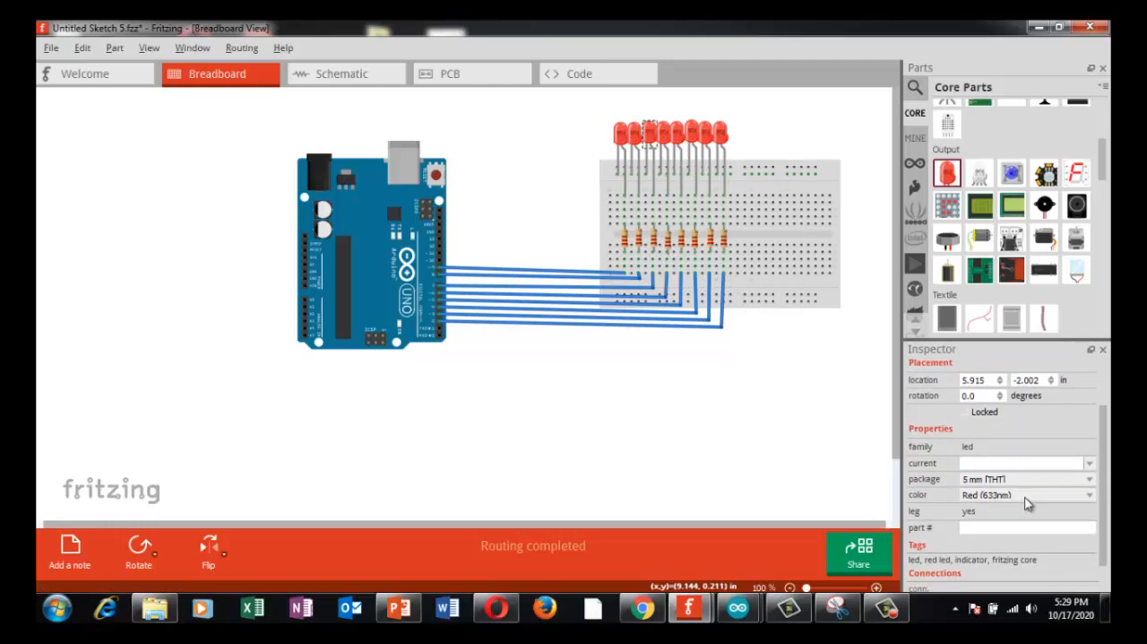
left_click(1088, 495)
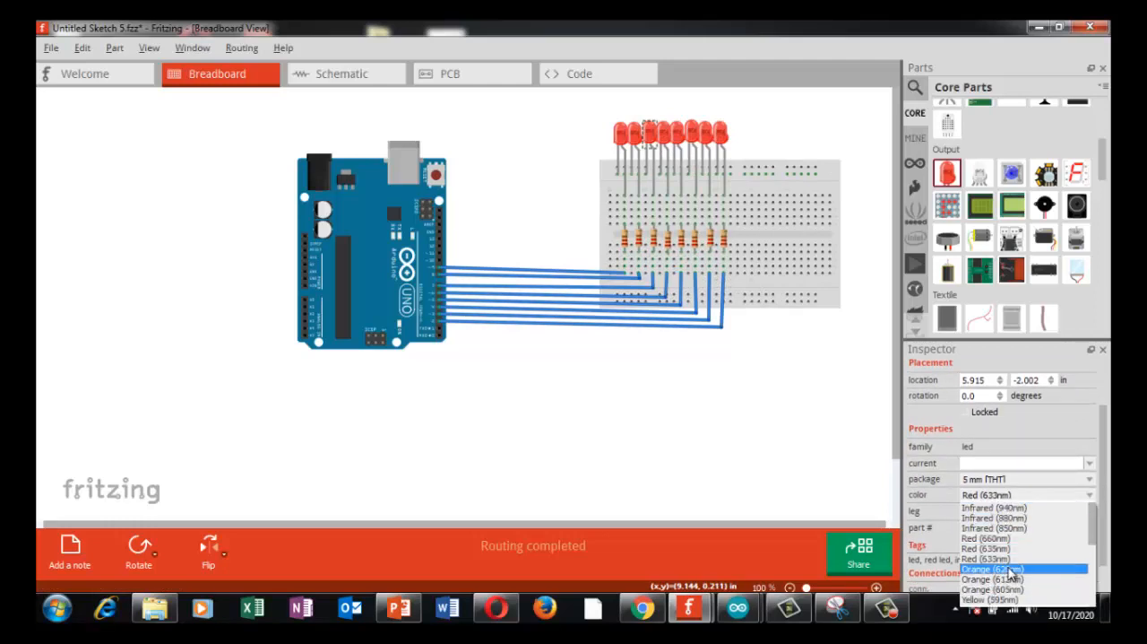
scroll("down", 3)
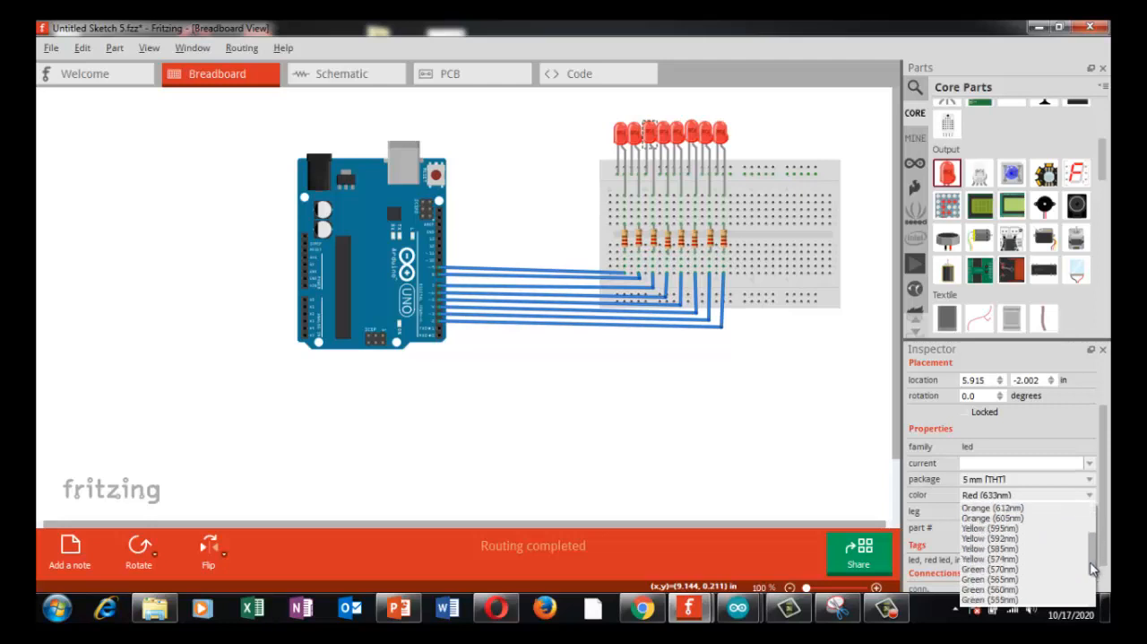
left_click(986, 570)
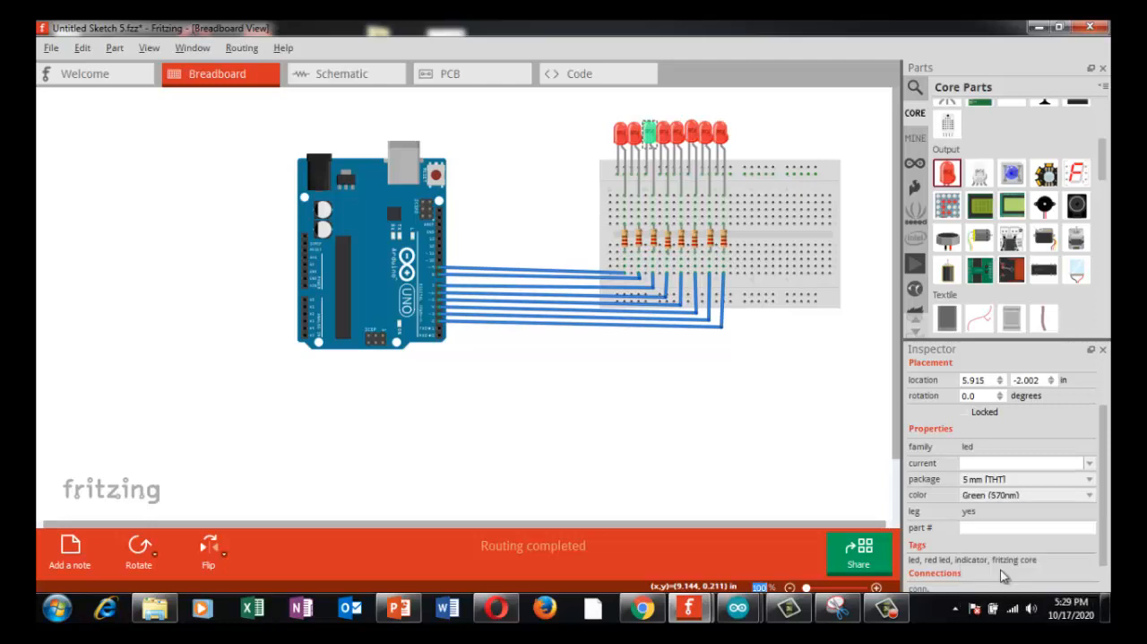
left_click(649, 134)
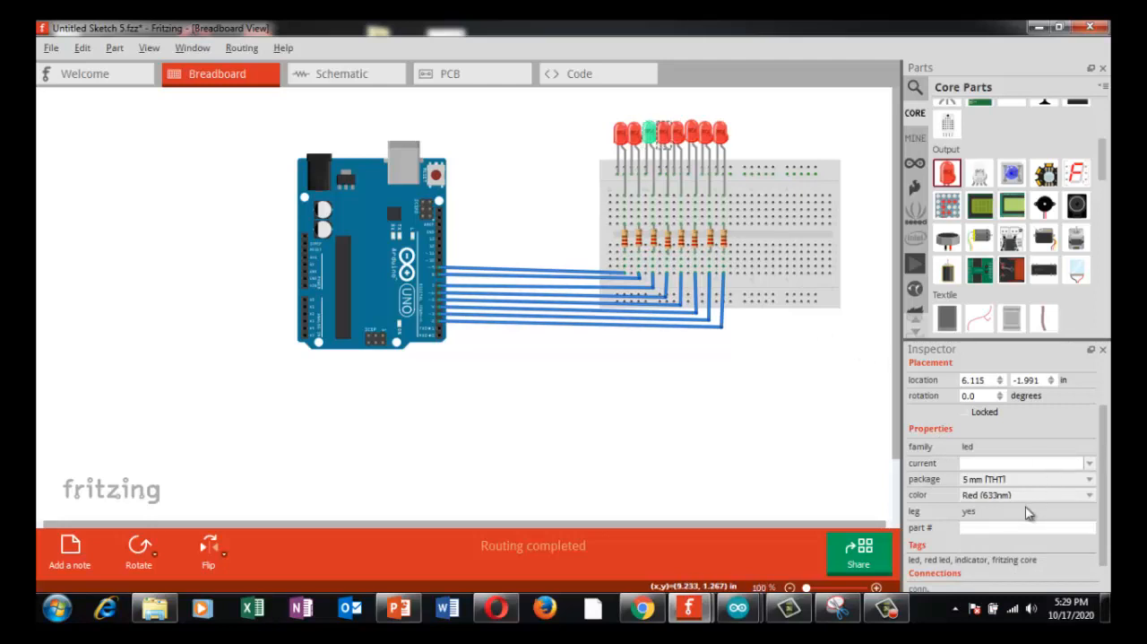
left_click(1086, 495)
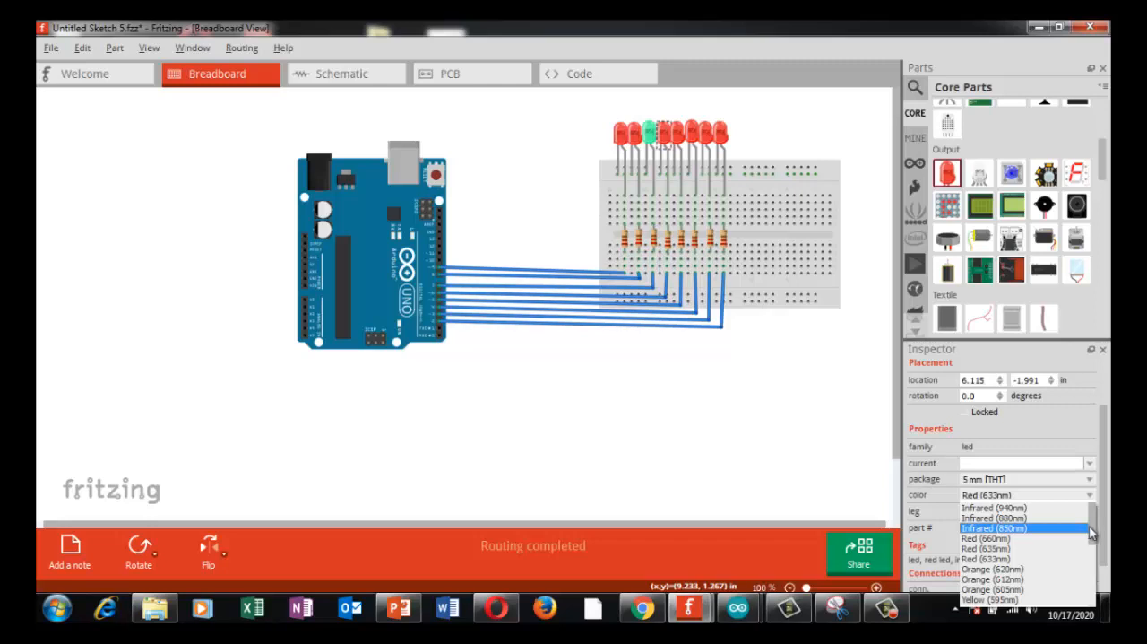
scroll("down", 3)
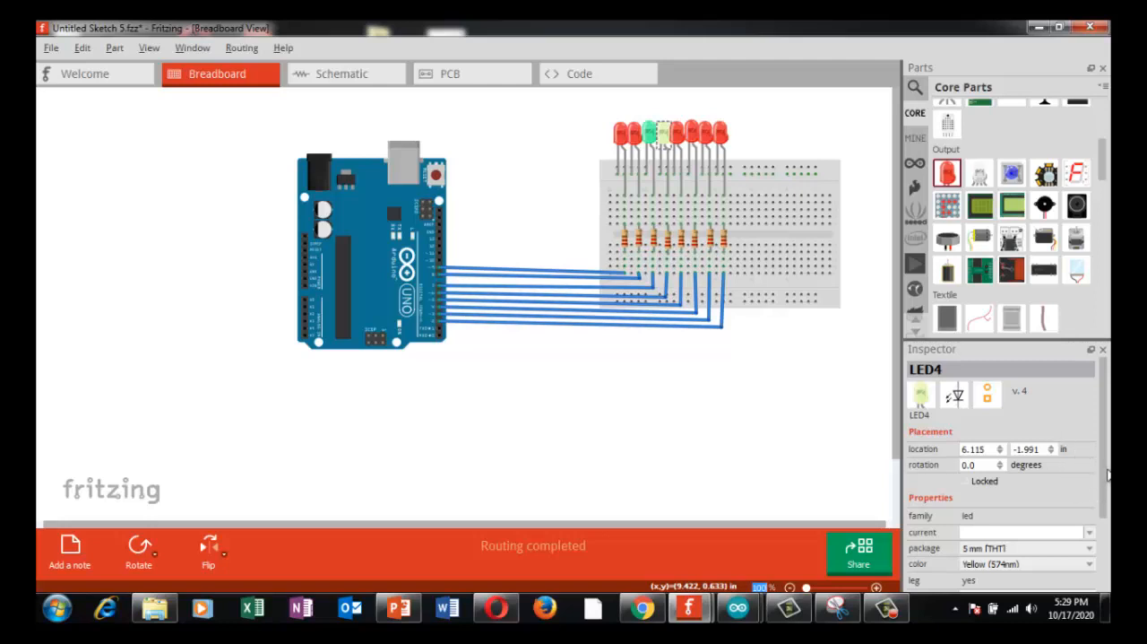
mouse_move(1025, 563)
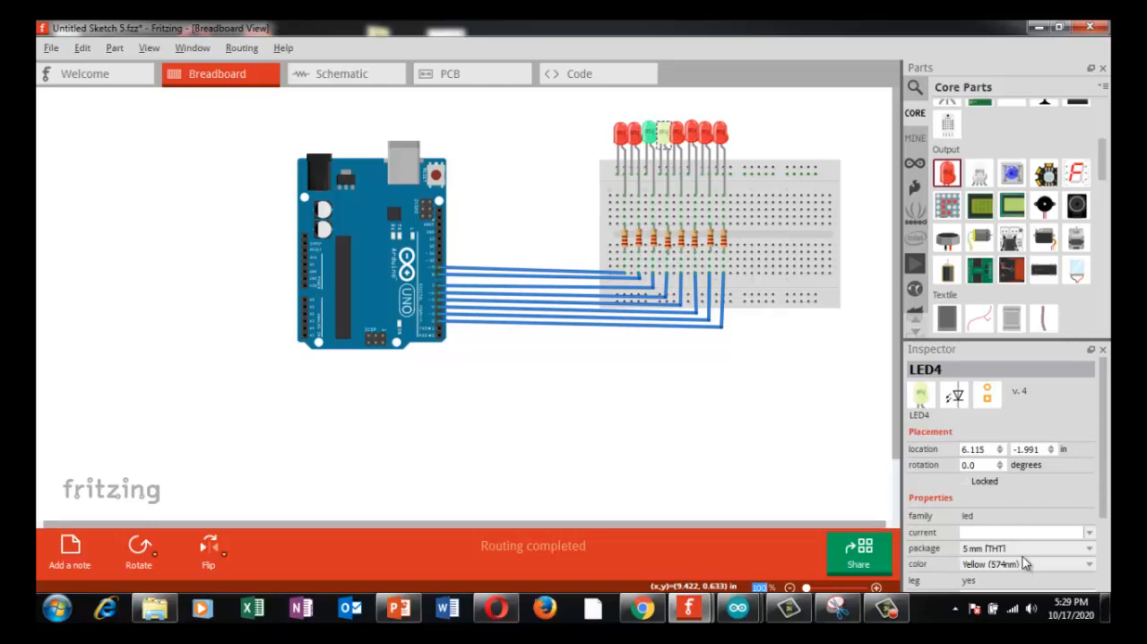
Step: Pick new colours for the fourth and following LEDs from the Inspector dropdown
left_click(642, 135)
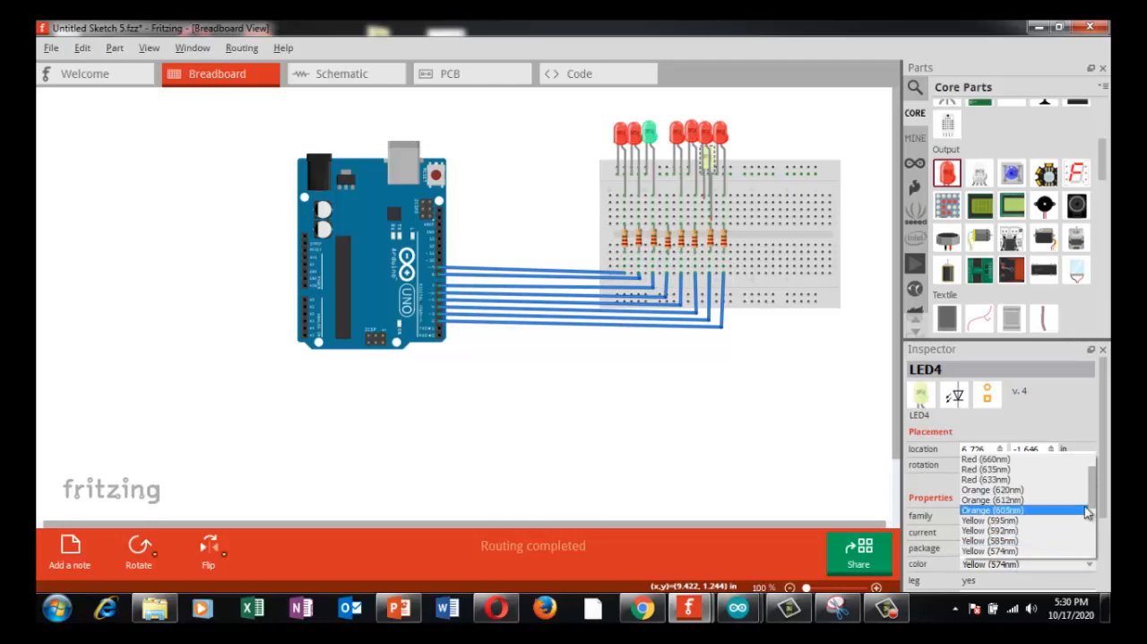
scroll("down", 3)
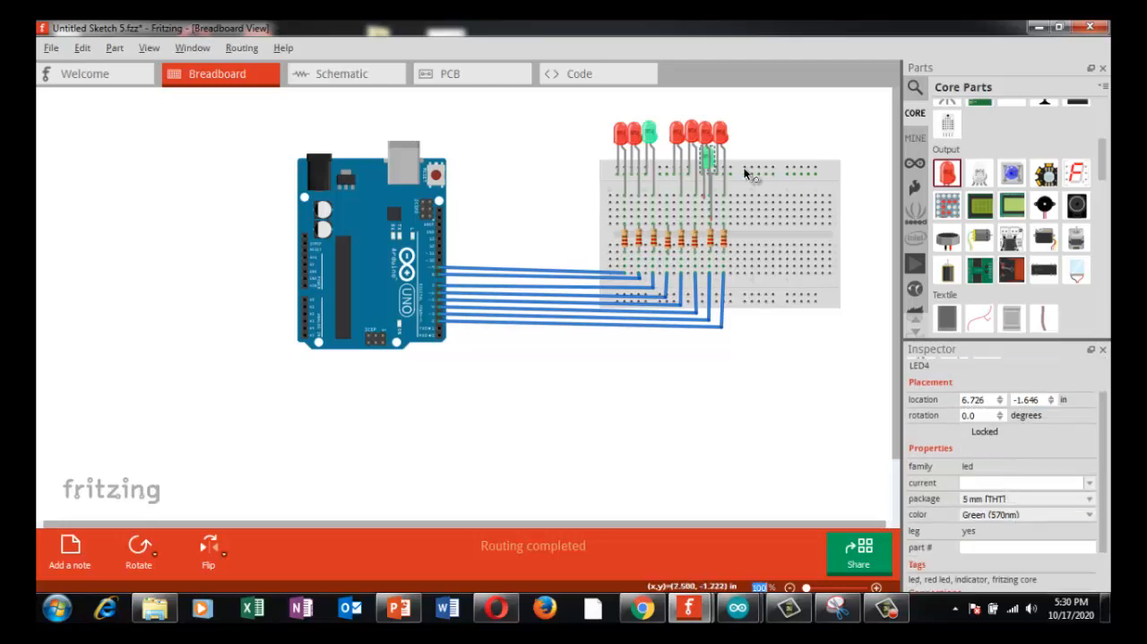
mouse_move(750, 172)
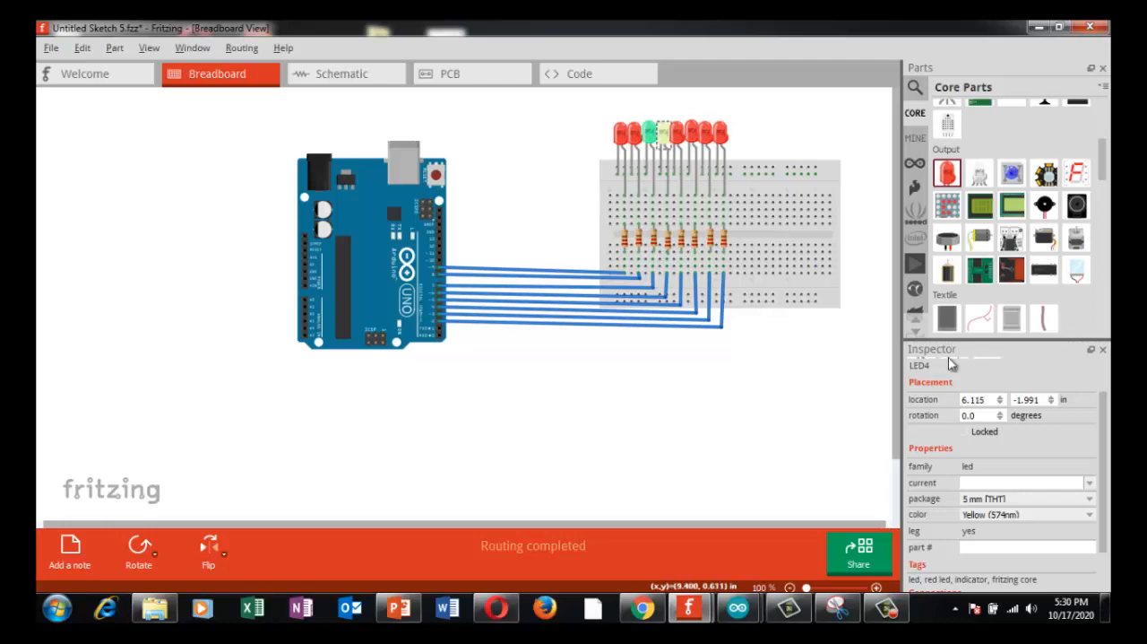
mouse_move(1057, 509)
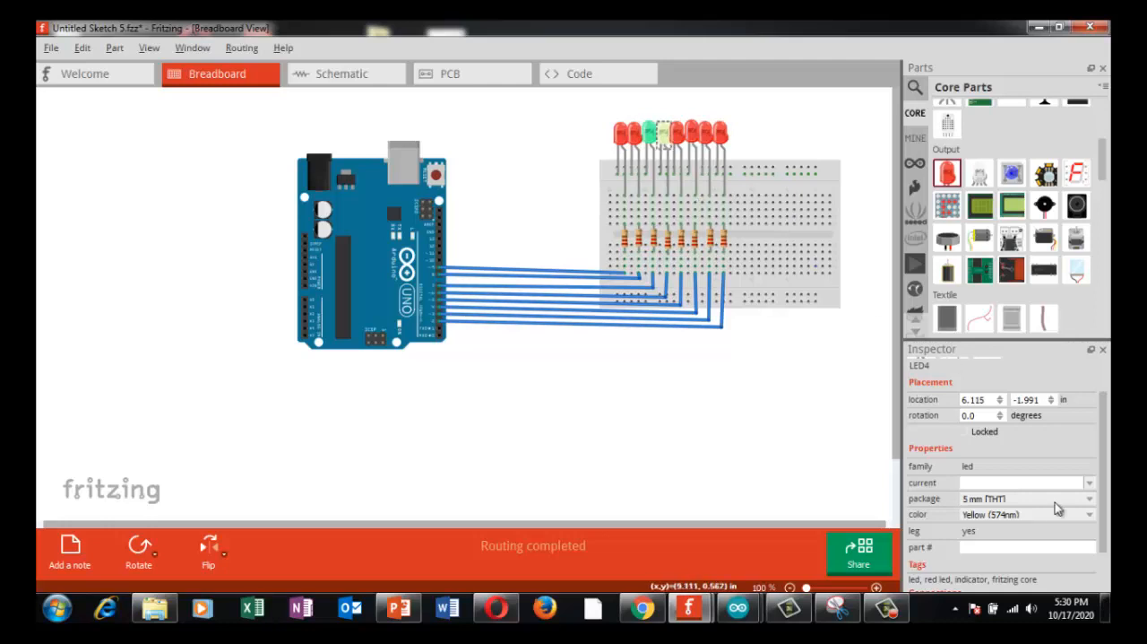
left_click(1090, 513)
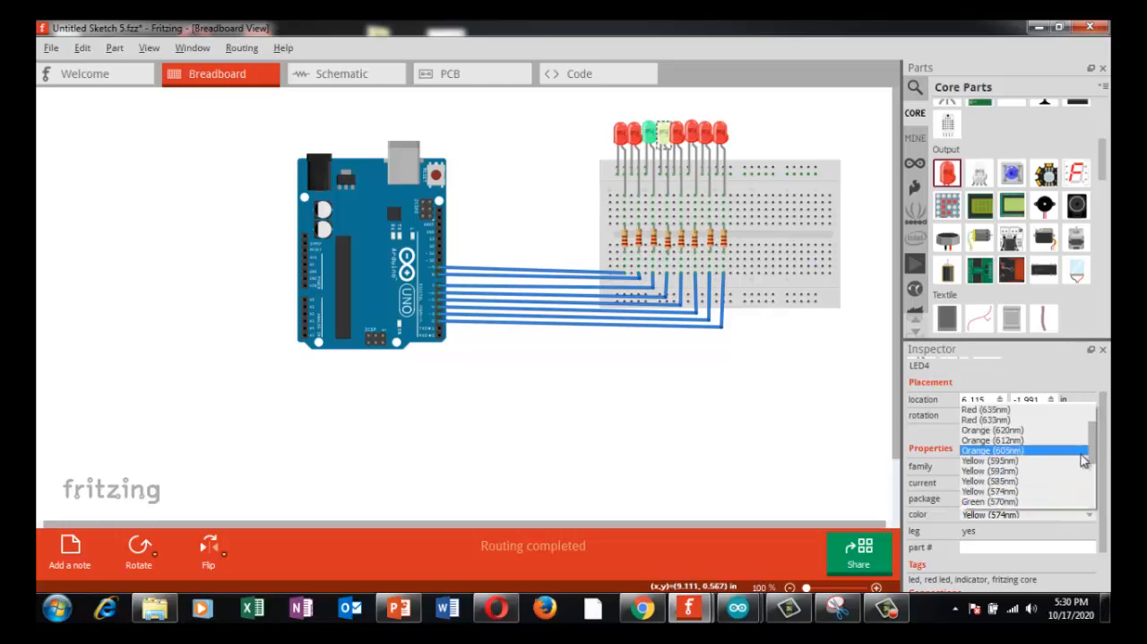
scroll("down", 3)
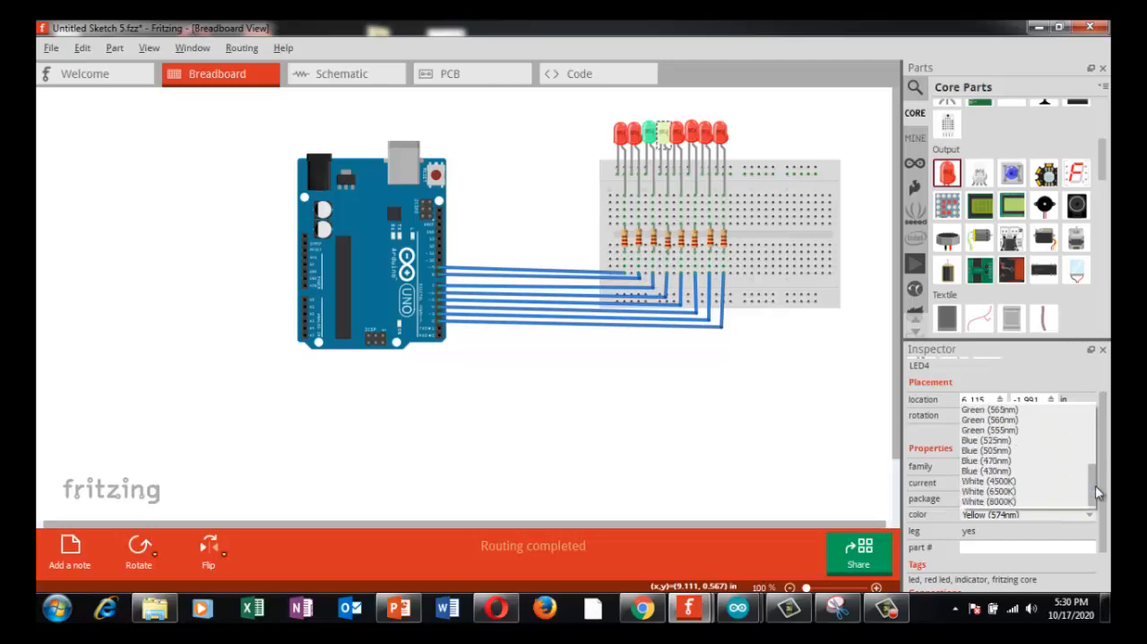
mouse_move(990, 420)
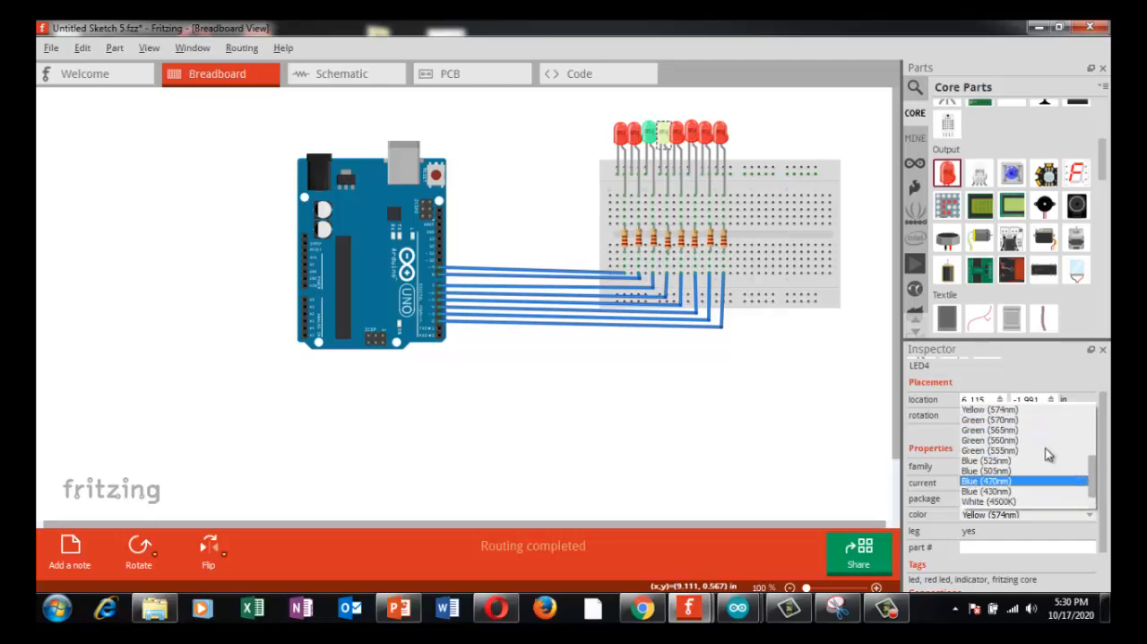
left_click(989, 417)
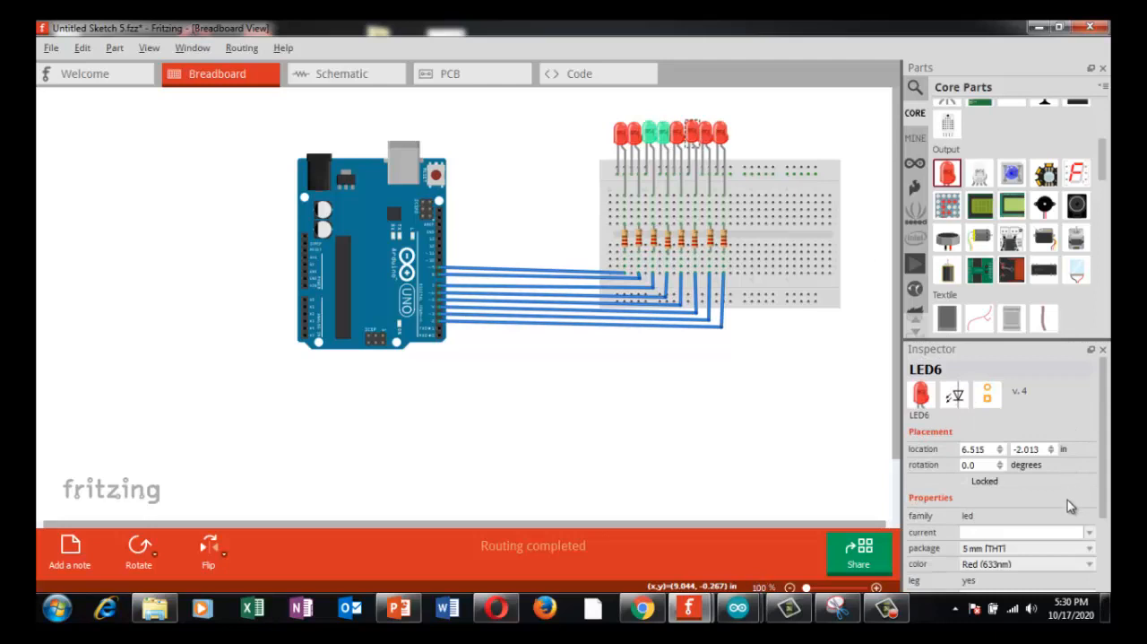
mouse_move(538, 337)
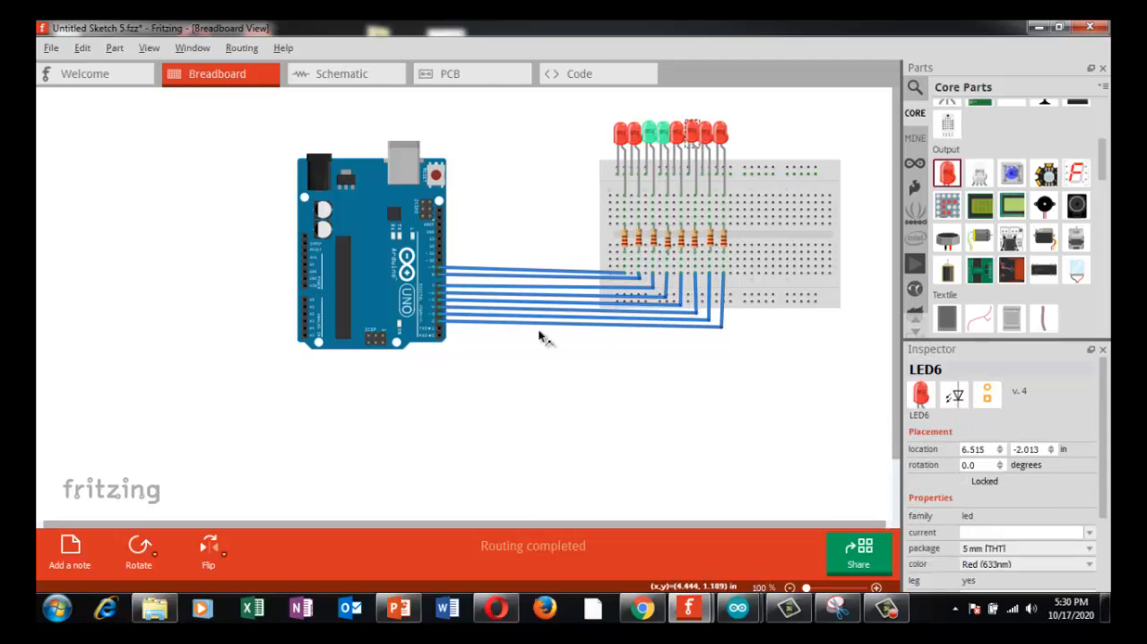
mouse_move(624, 183)
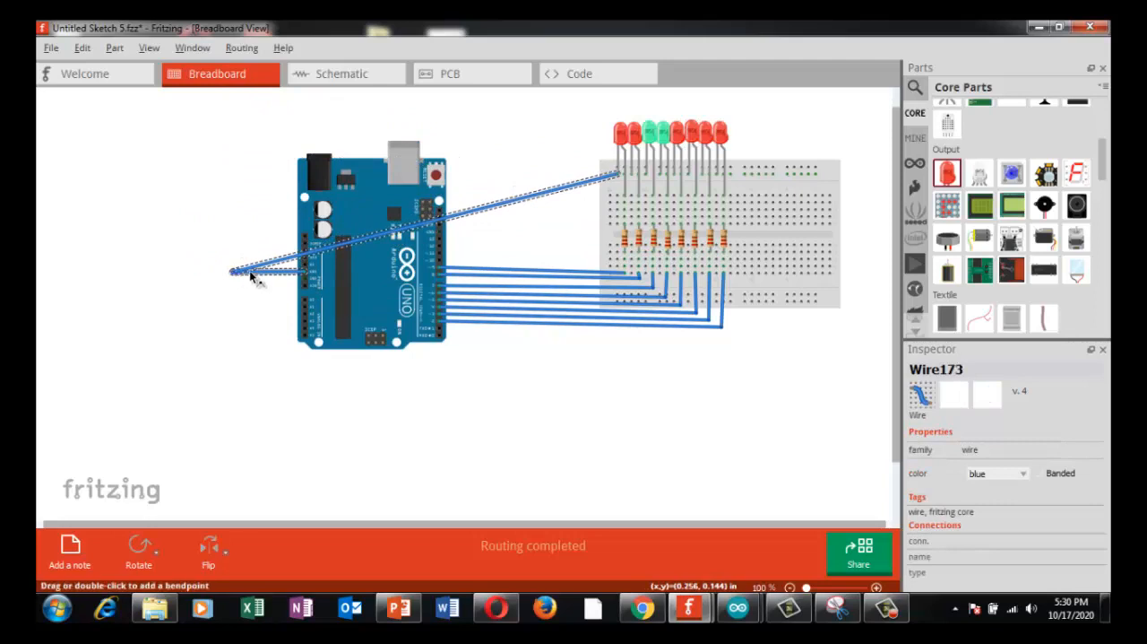
Step: Draw a ground wire from the LED rail to the Uno, bending it to route above the board
left_click_drag(235, 273, 234, 122)
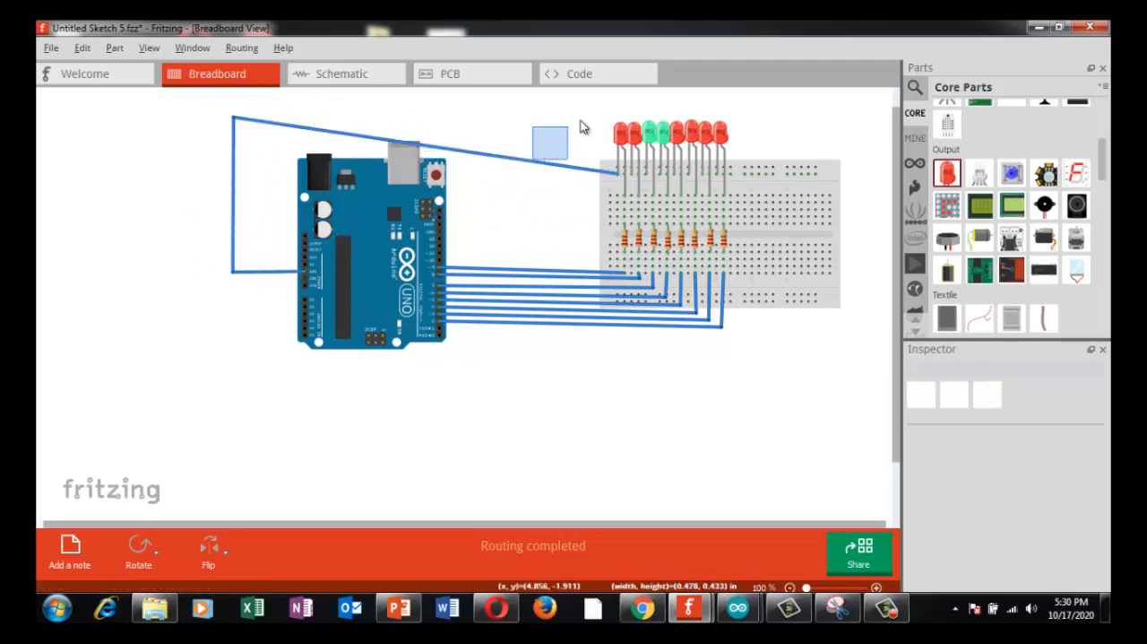
left_click(574, 129)
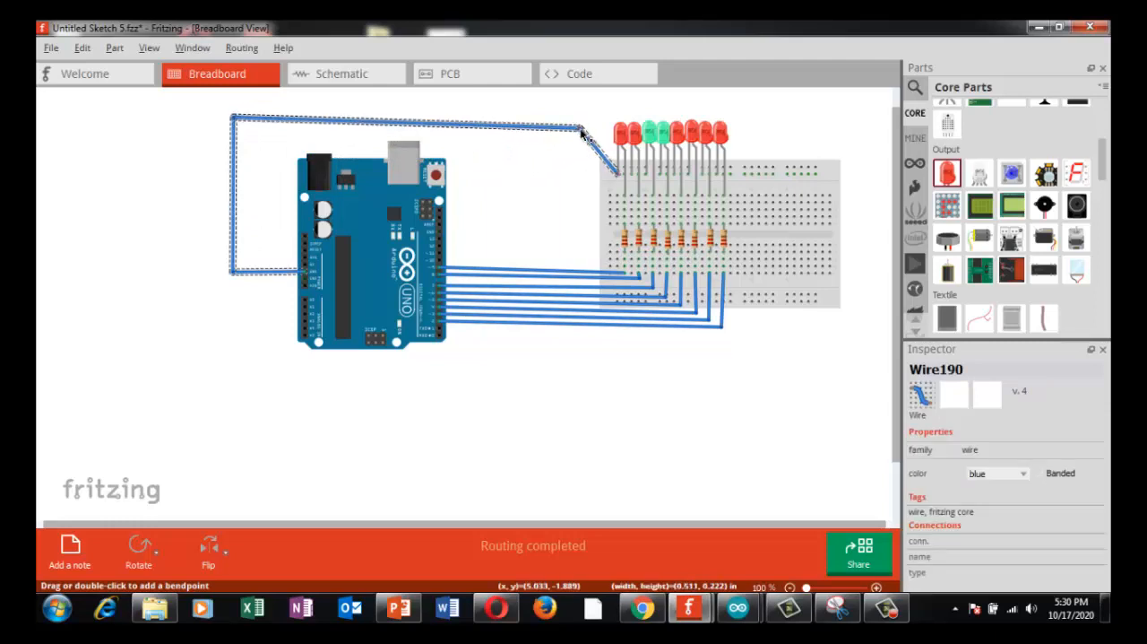
left_click(588, 157)
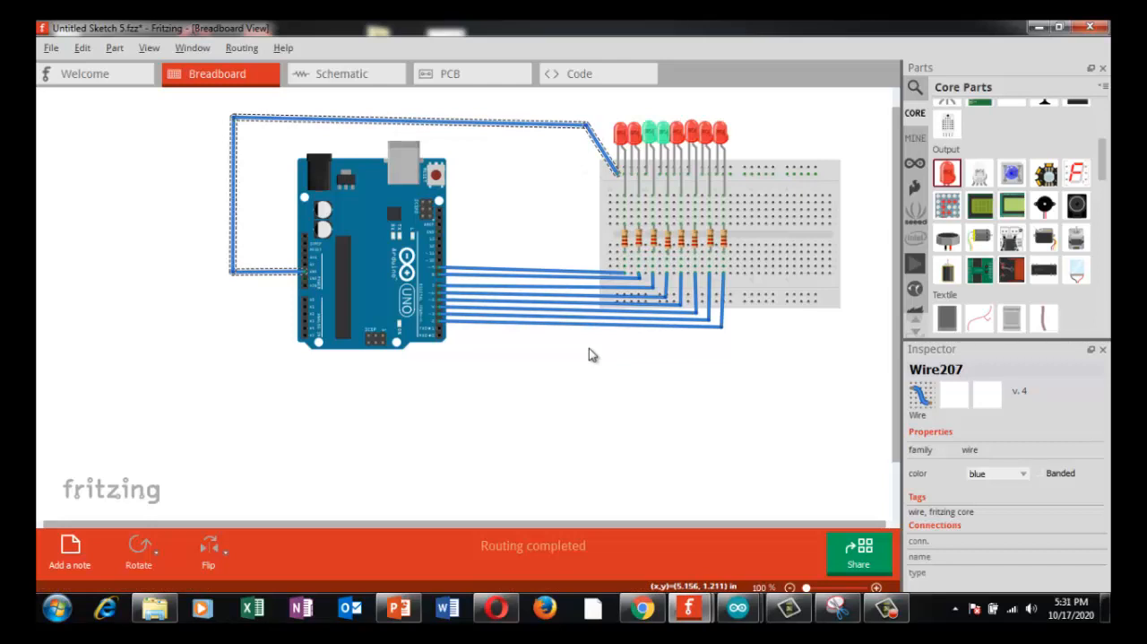
mouse_move(649, 244)
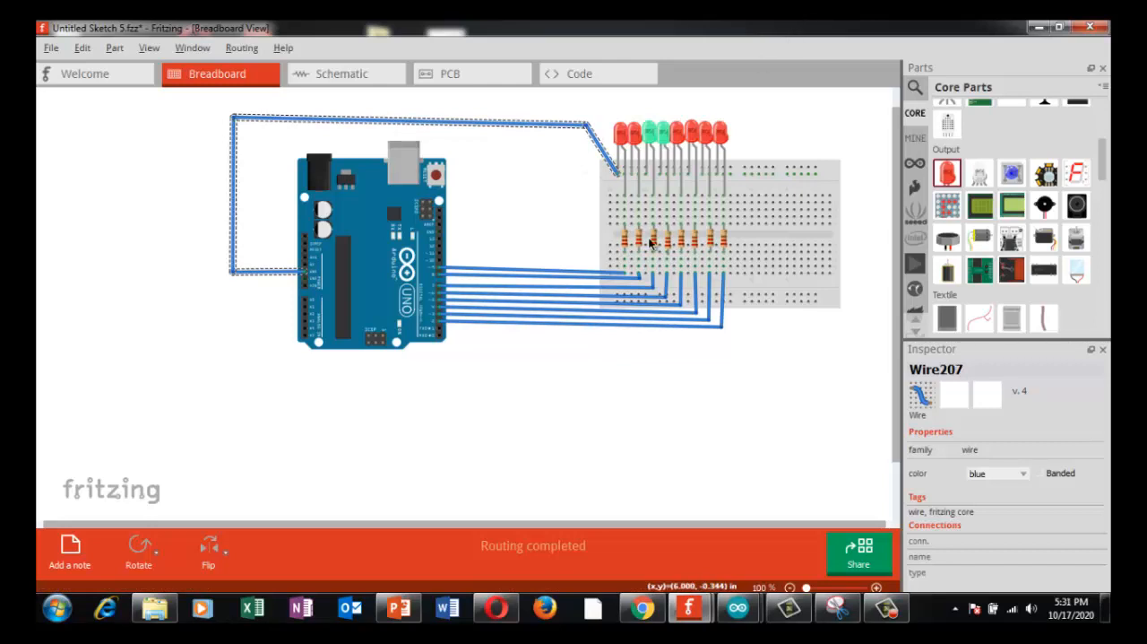
mouse_move(519, 129)
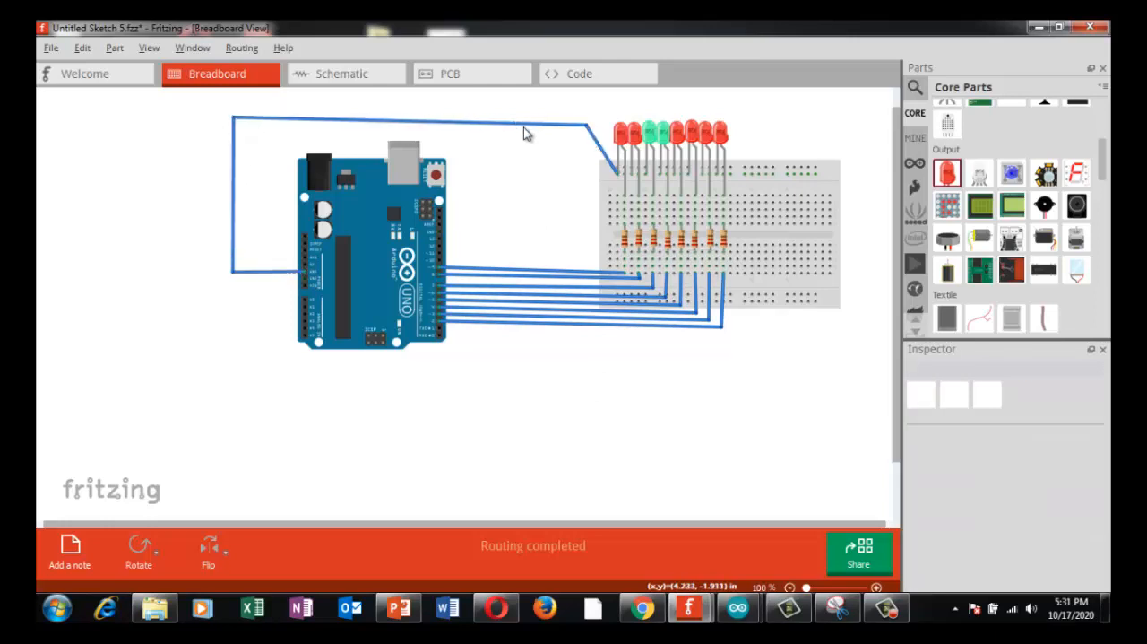
Step: Recolour the selected ground wire from blue to black in the Inspector
left_click(412, 122)
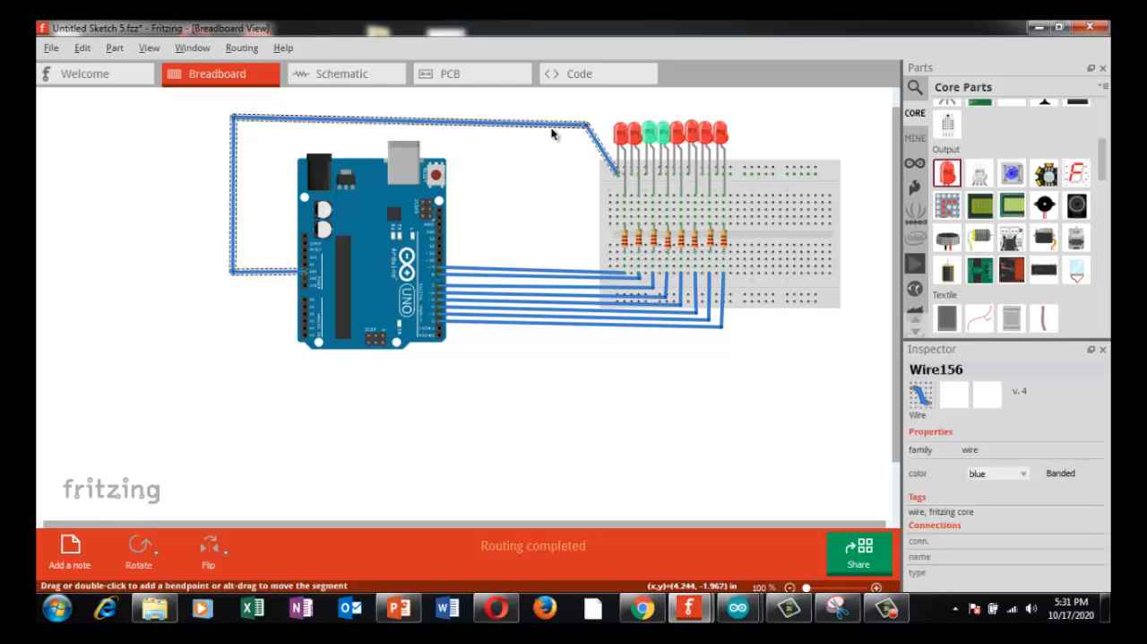
left_click(995, 474)
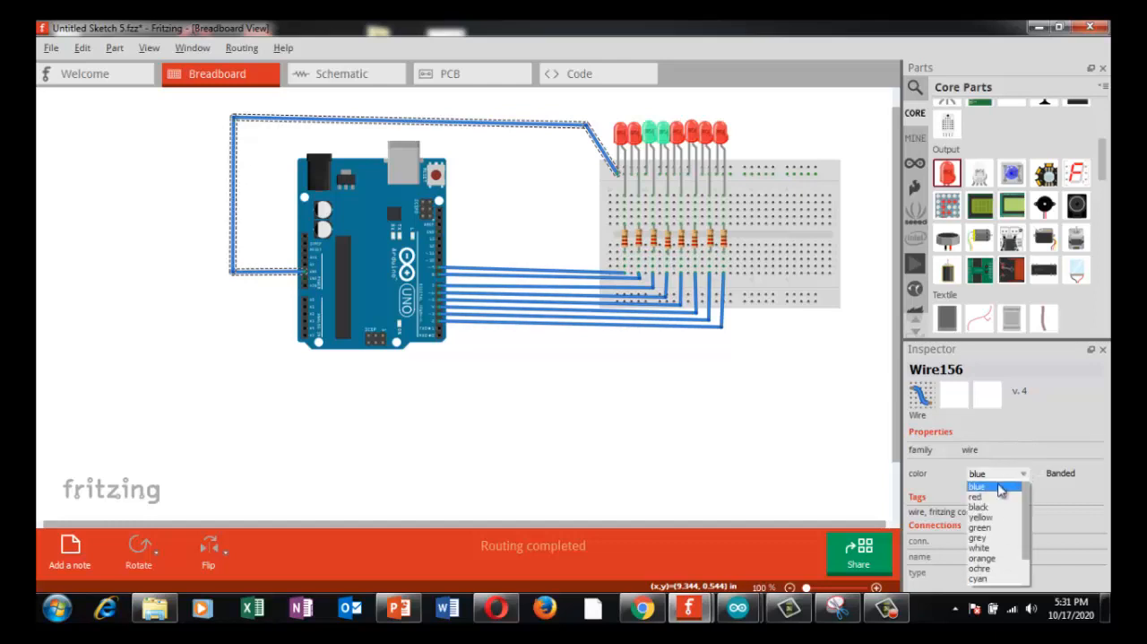
left_click(979, 506)
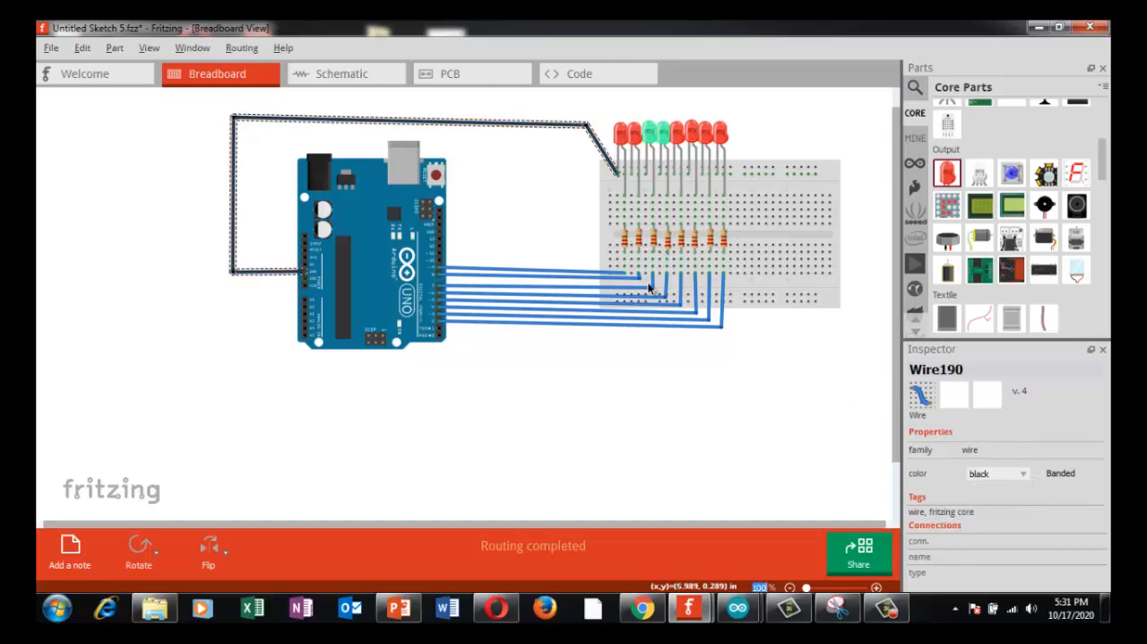
mouse_move(473, 168)
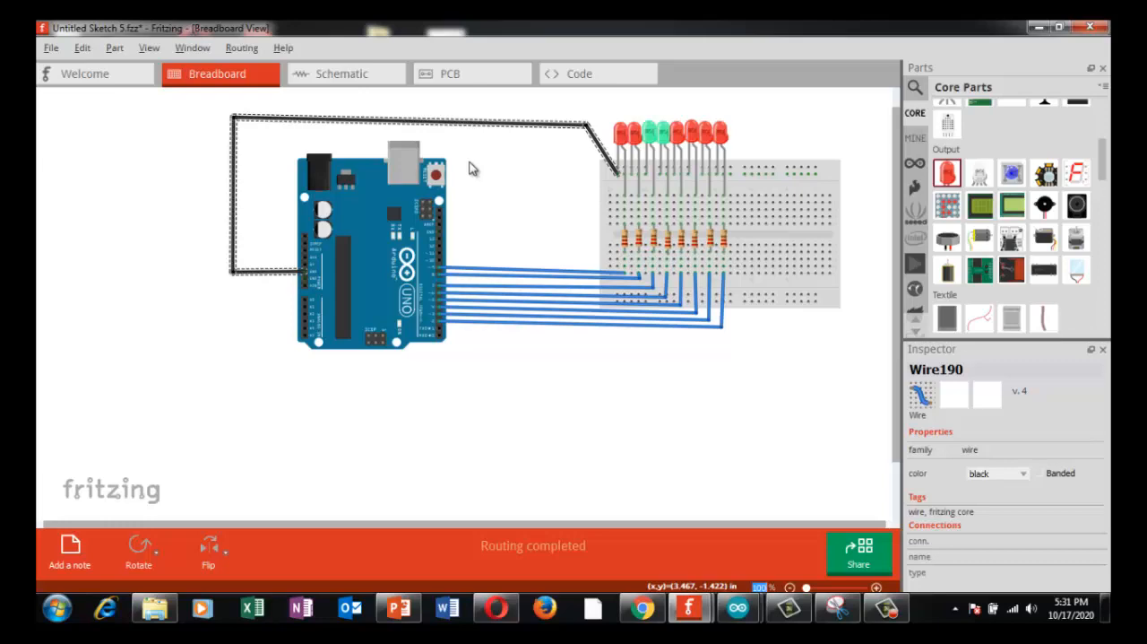
mouse_move(498, 213)
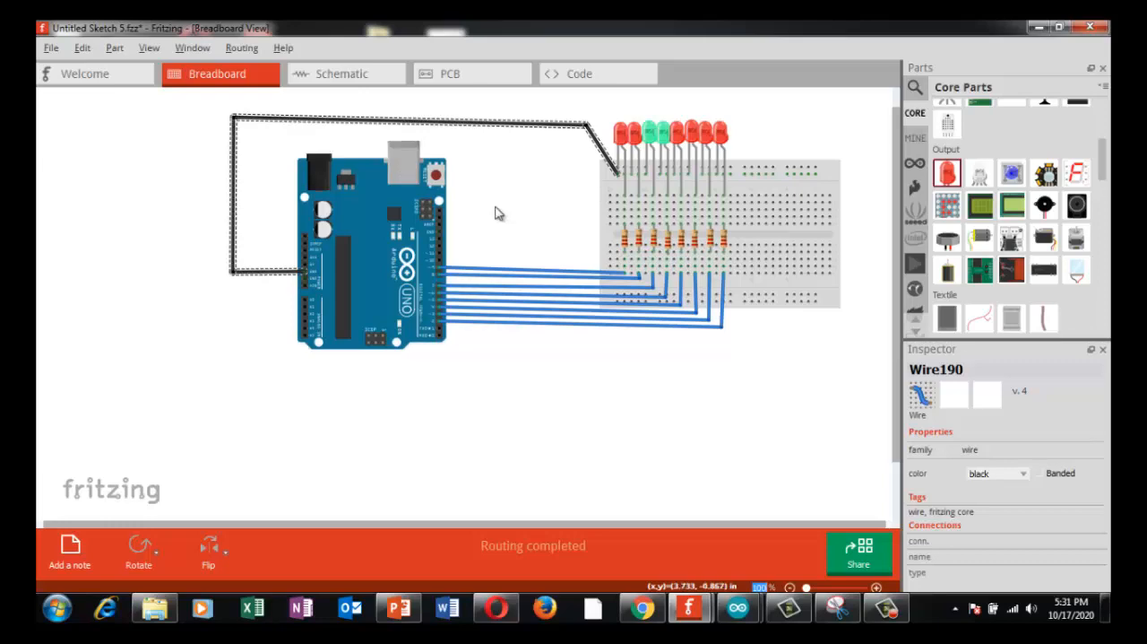
mouse_move(431, 255)
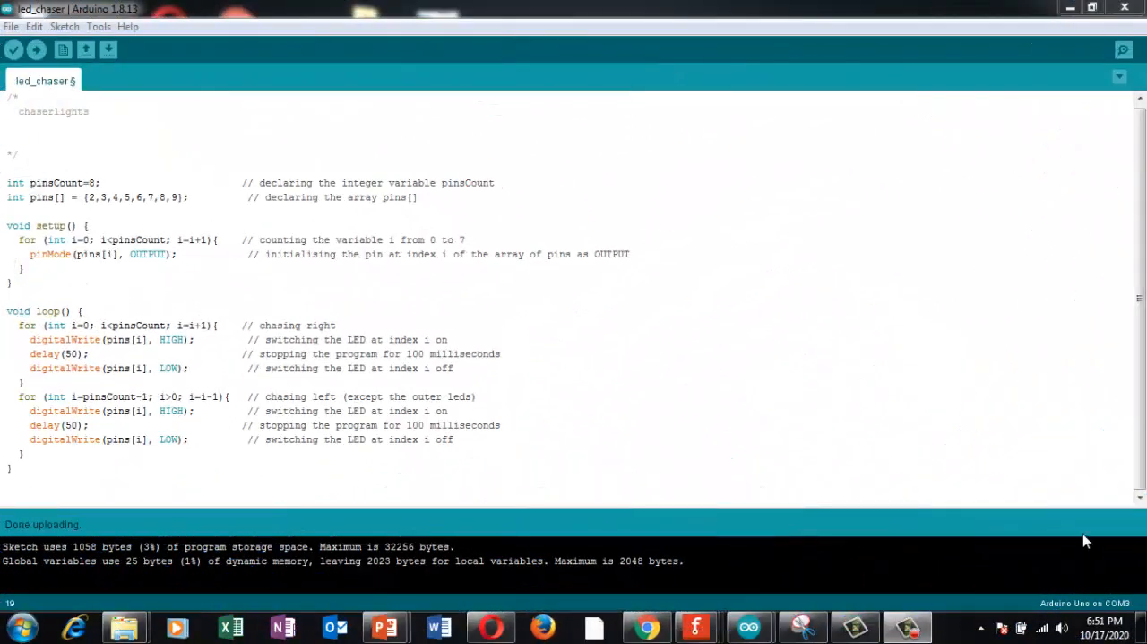
mouse_move(627, 104)
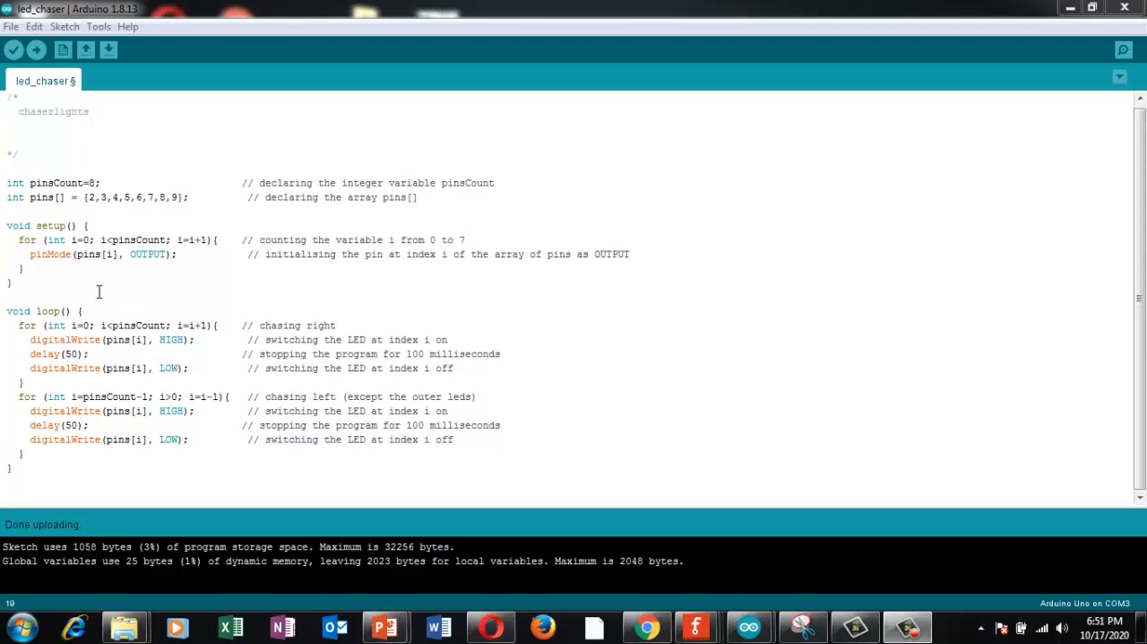
mouse_move(154, 190)
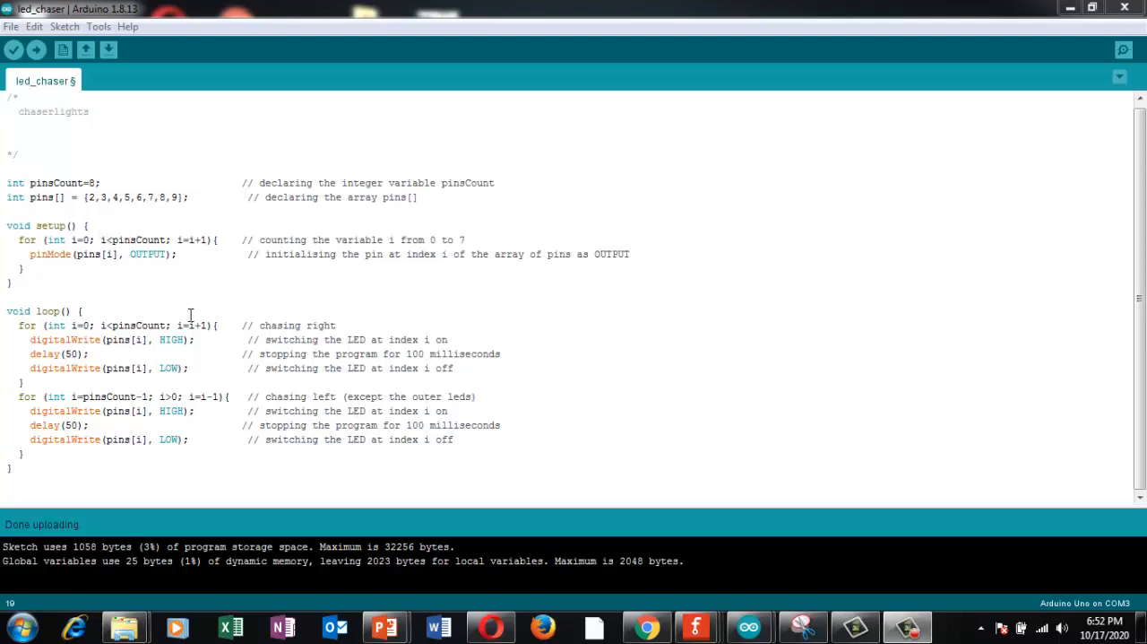
mouse_move(175, 280)
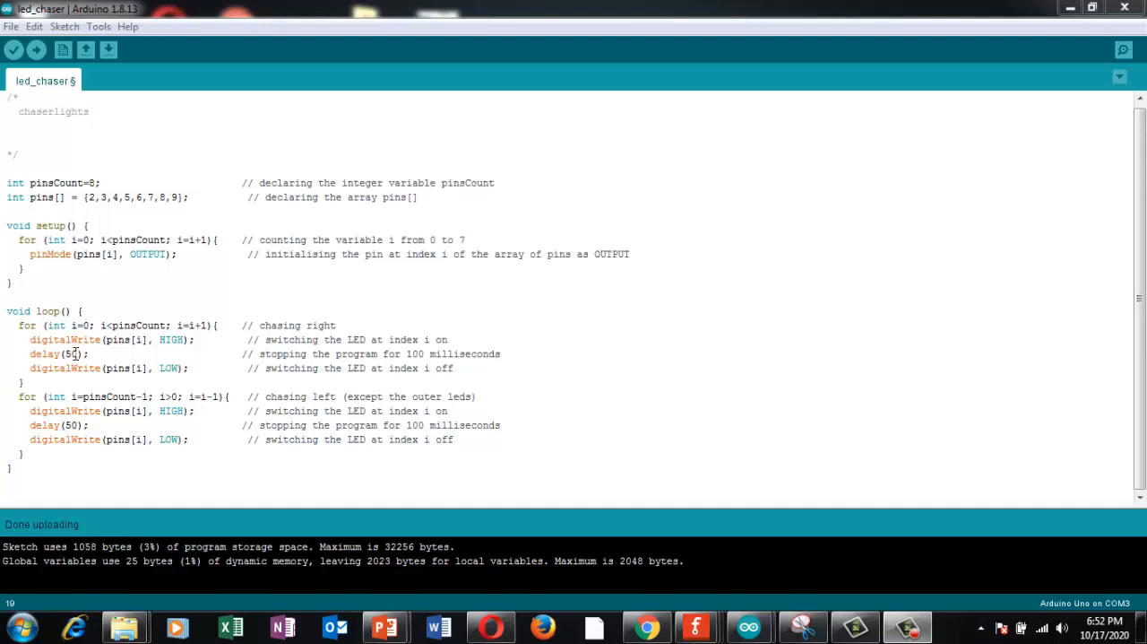
mouse_move(287, 383)
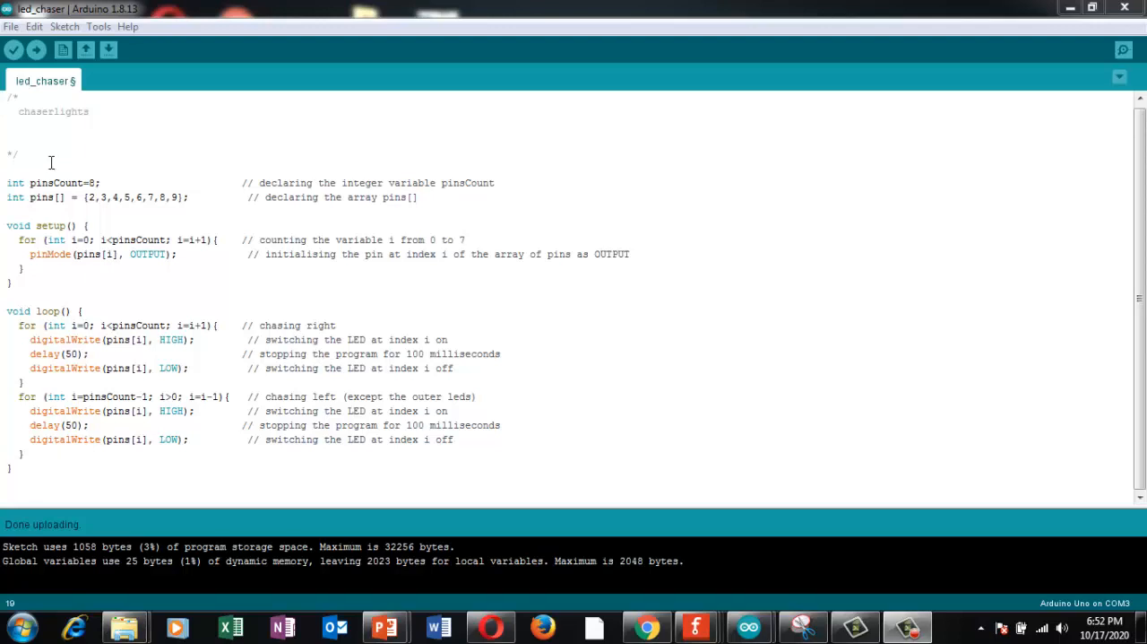
mouse_move(162, 291)
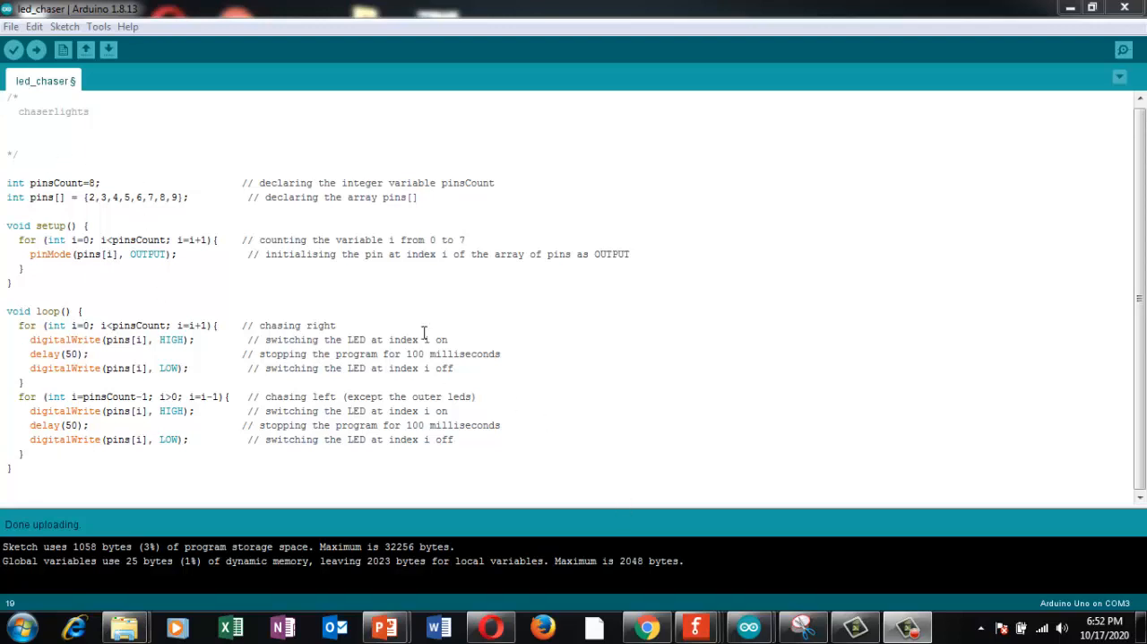
Step: Compile and upload the led_chaser sketch to the Arduino board
left_click(36, 50)
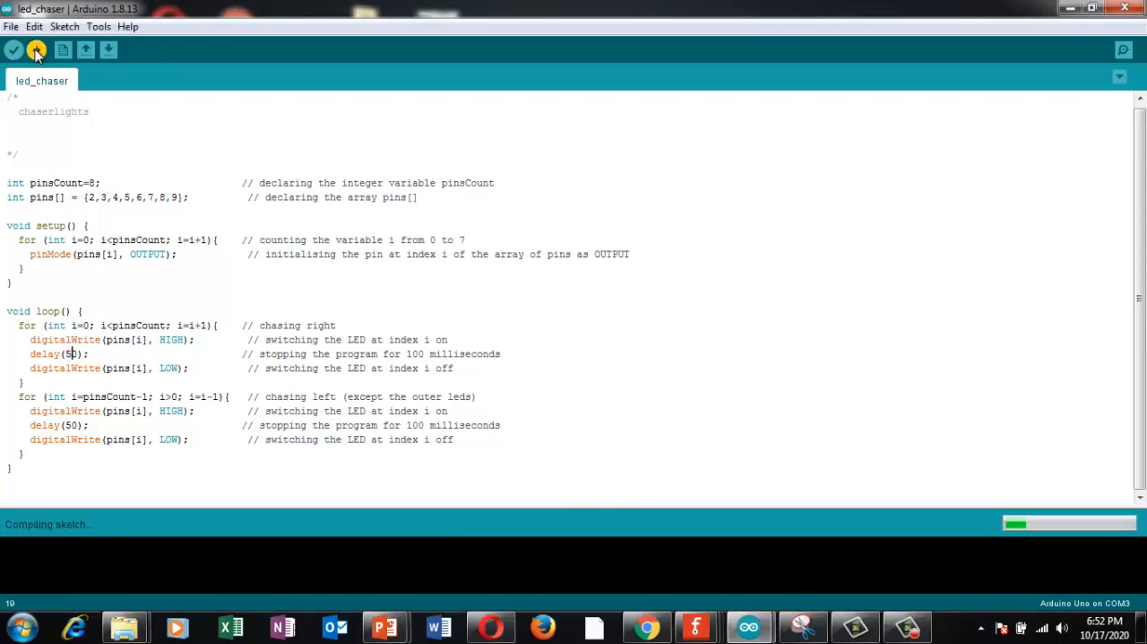